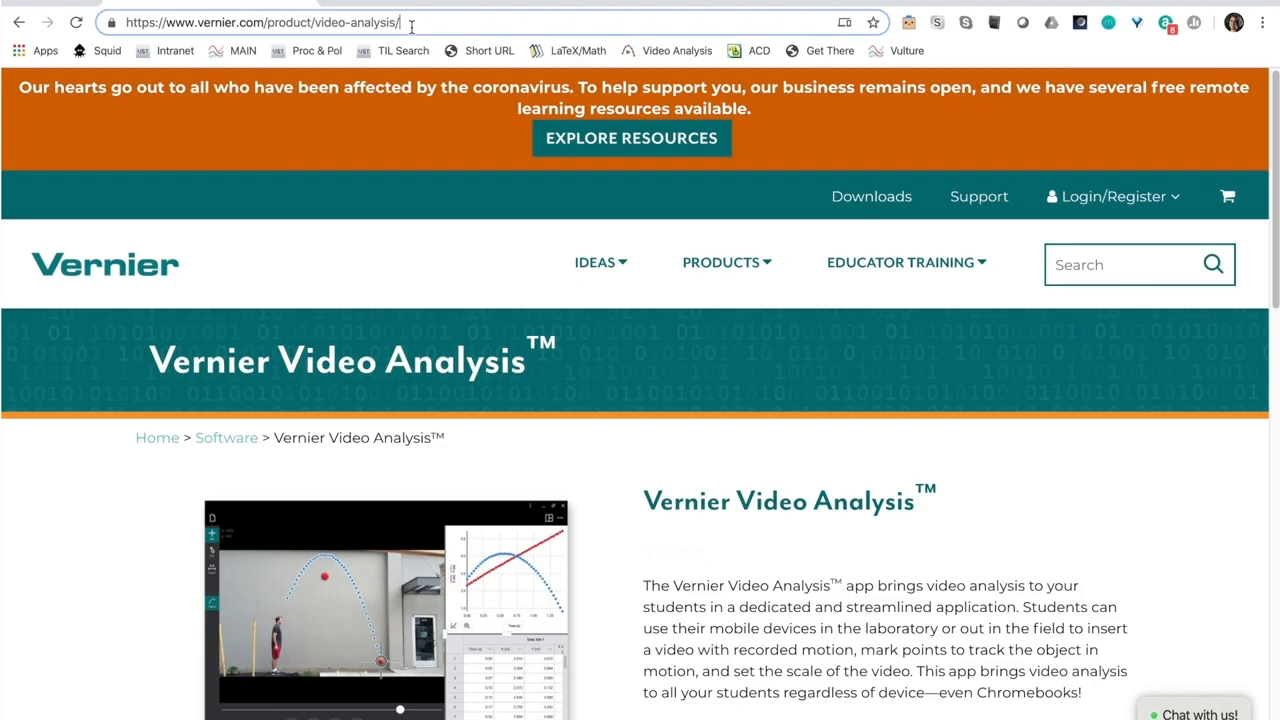
Step: Show the Video Analysis Free Trial tab and scroll down to its empty request form
click(260, 22)
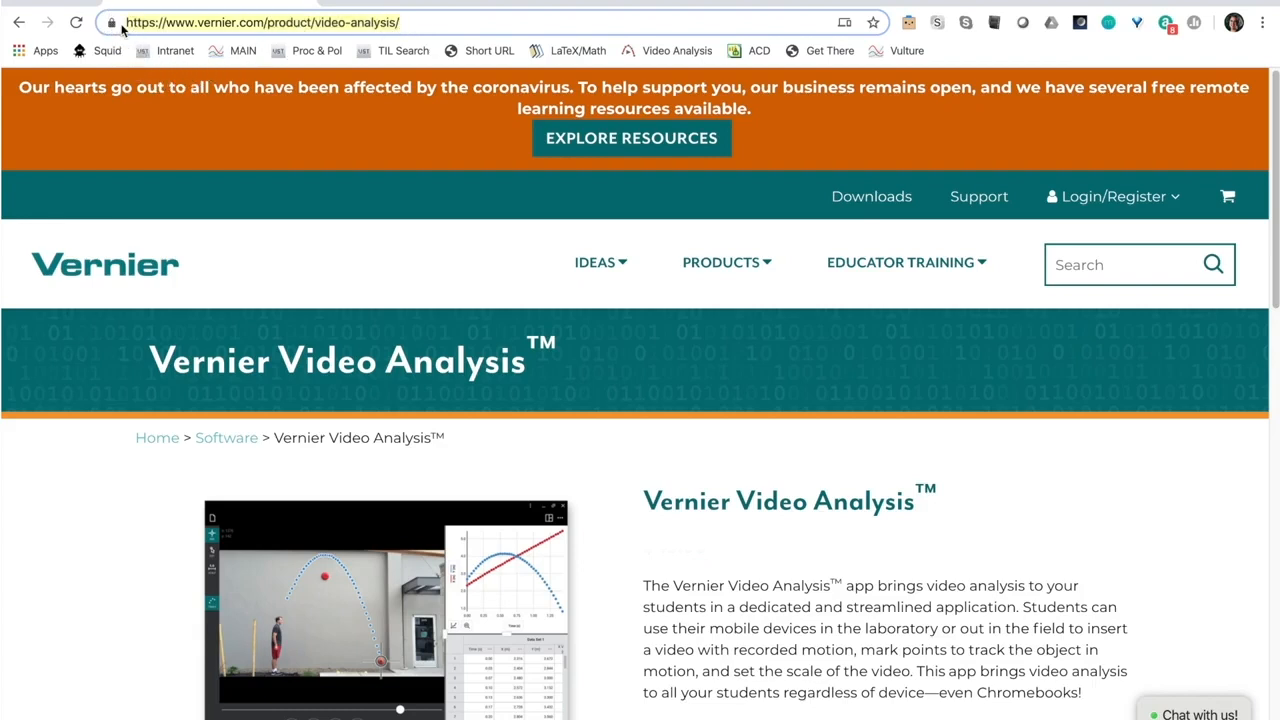
mouse_move(111, 22)
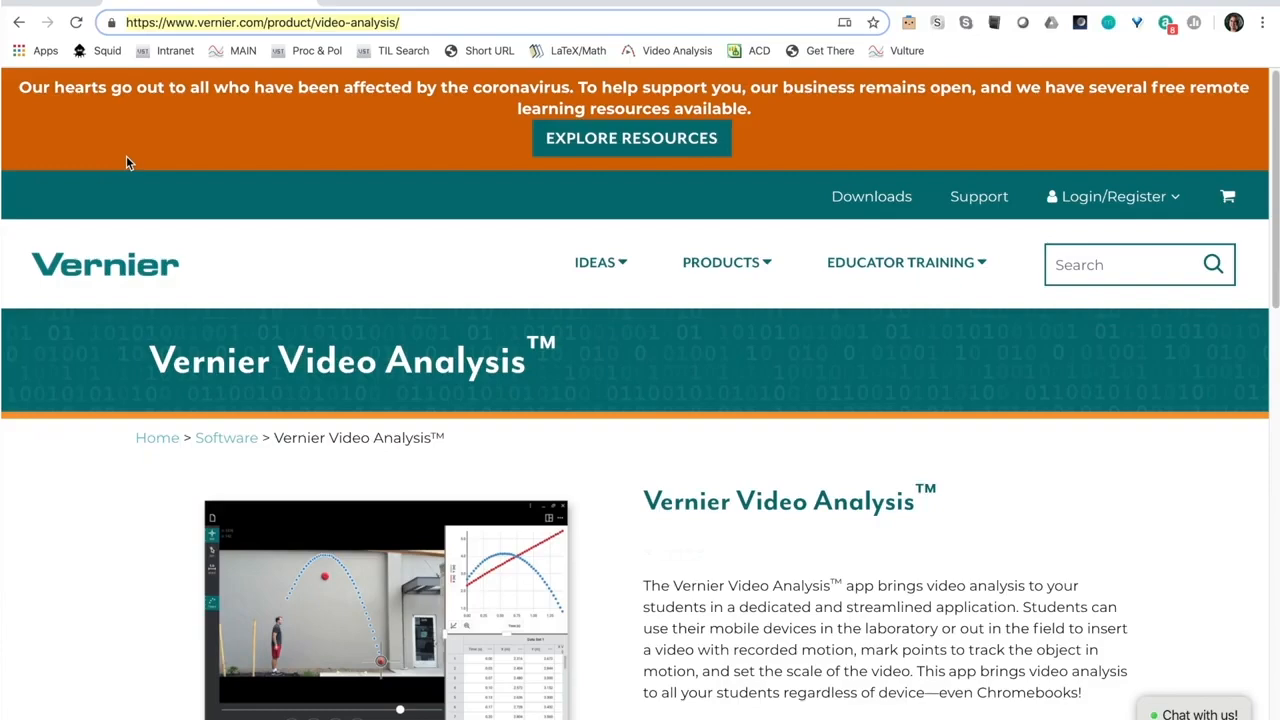
scroll(down, 3)
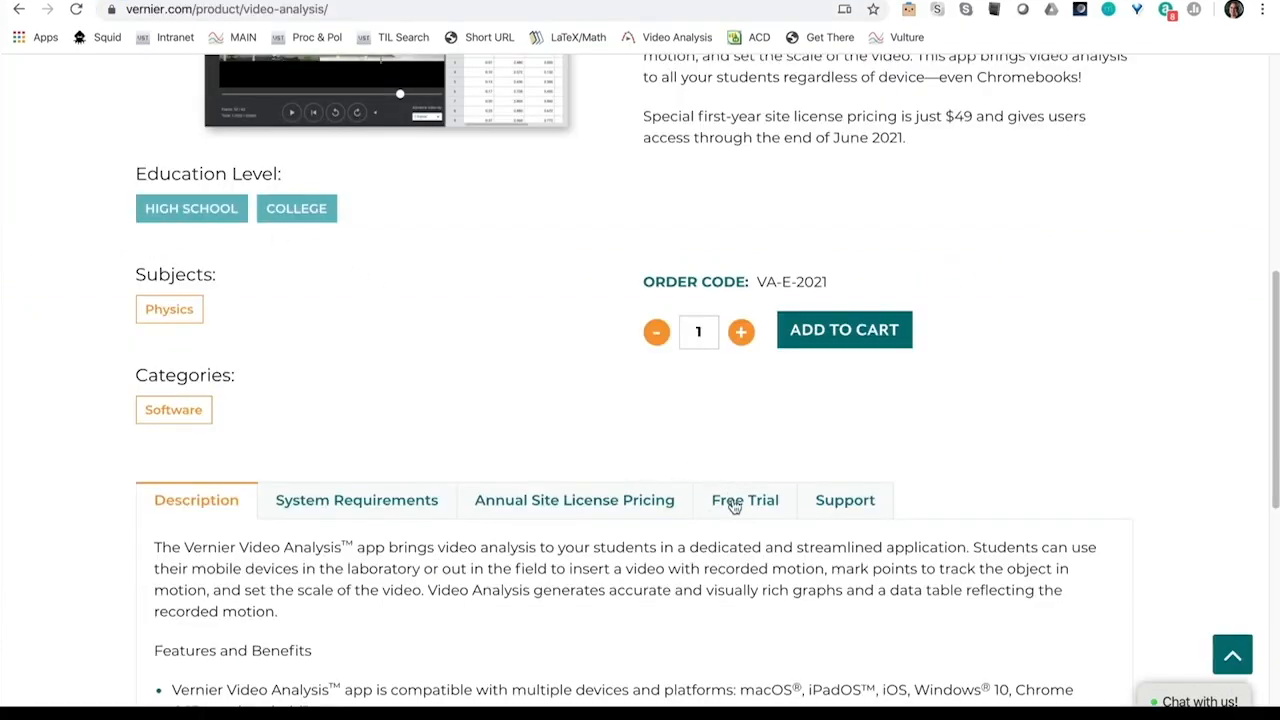
click(744, 500)
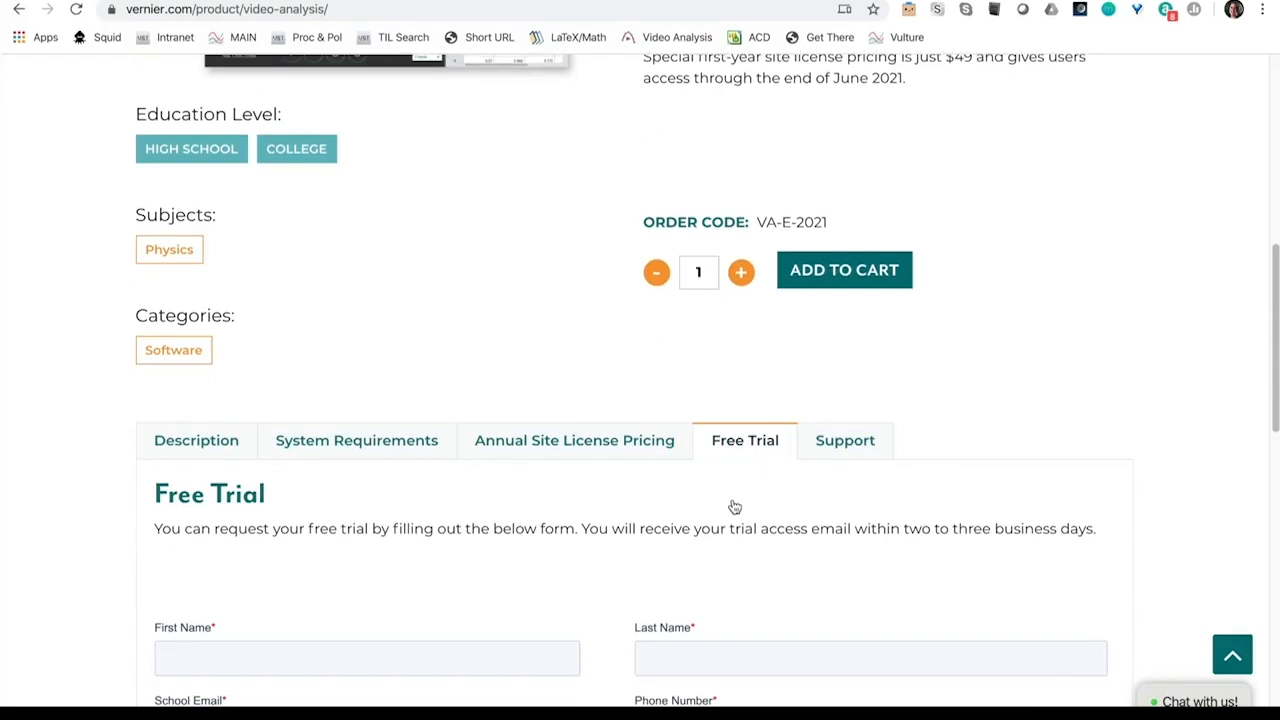
scroll(down, 3)
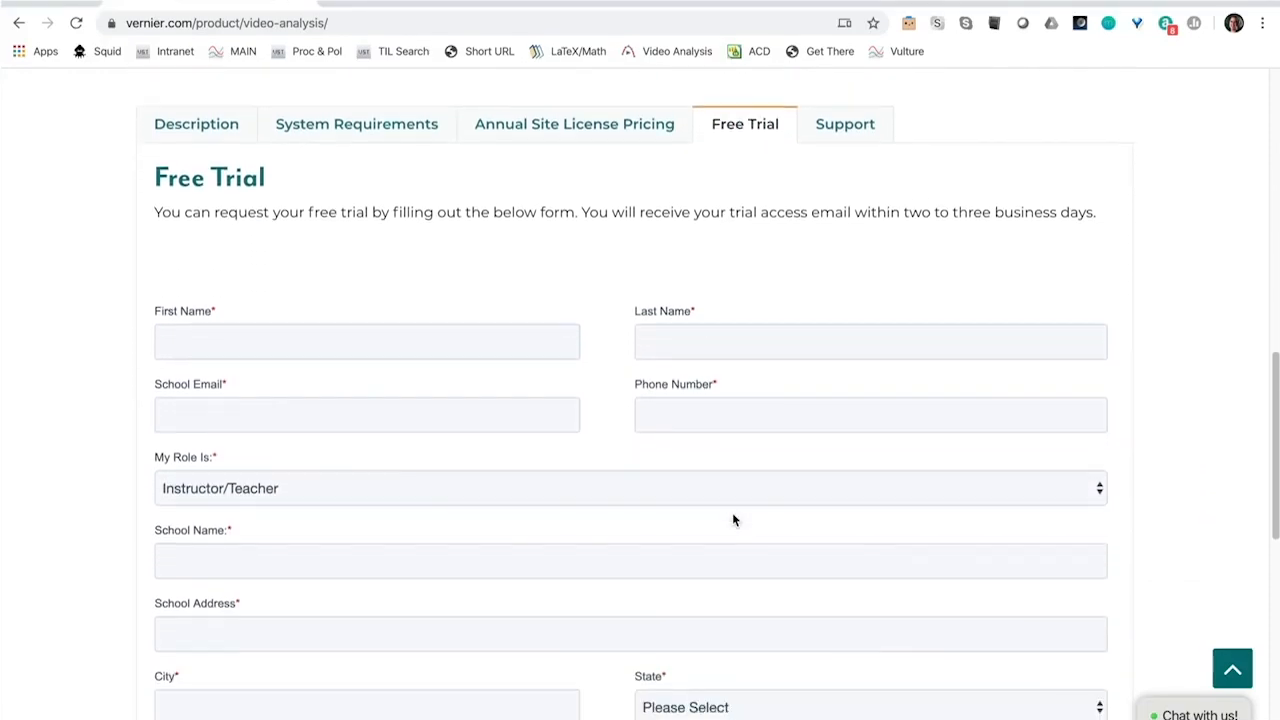
scroll(down, 3)
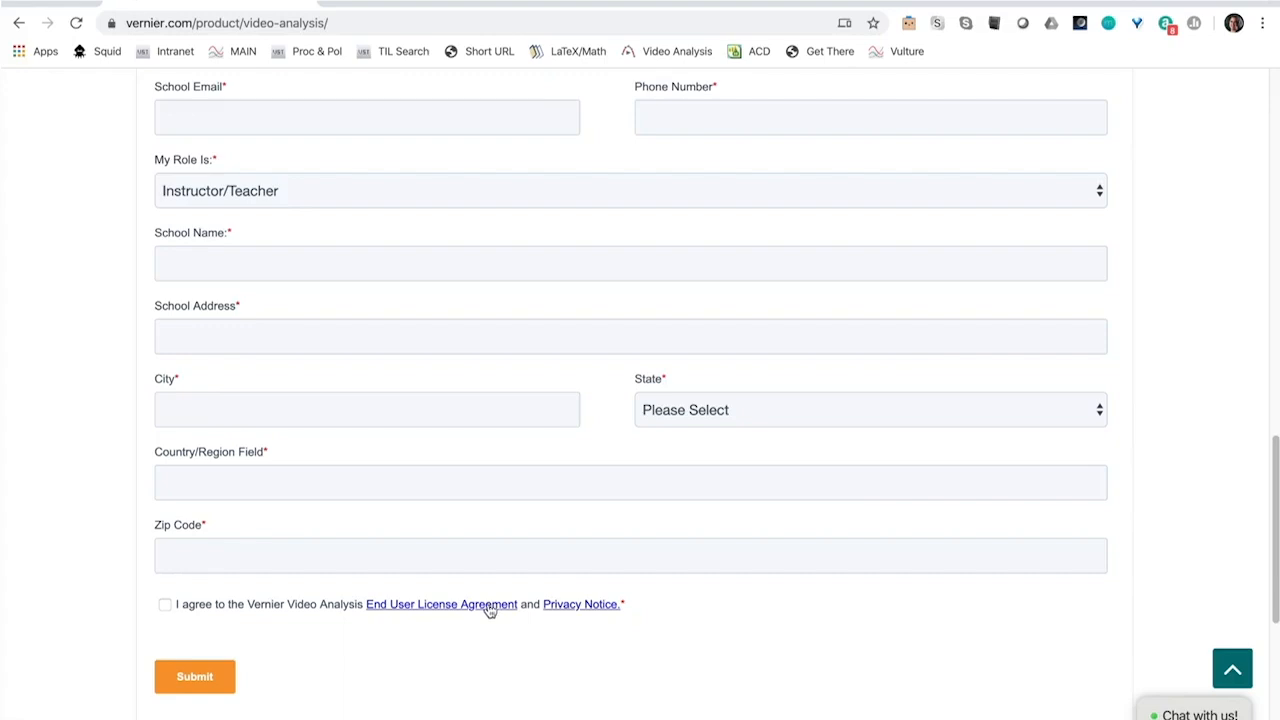
mouse_move(418, 647)
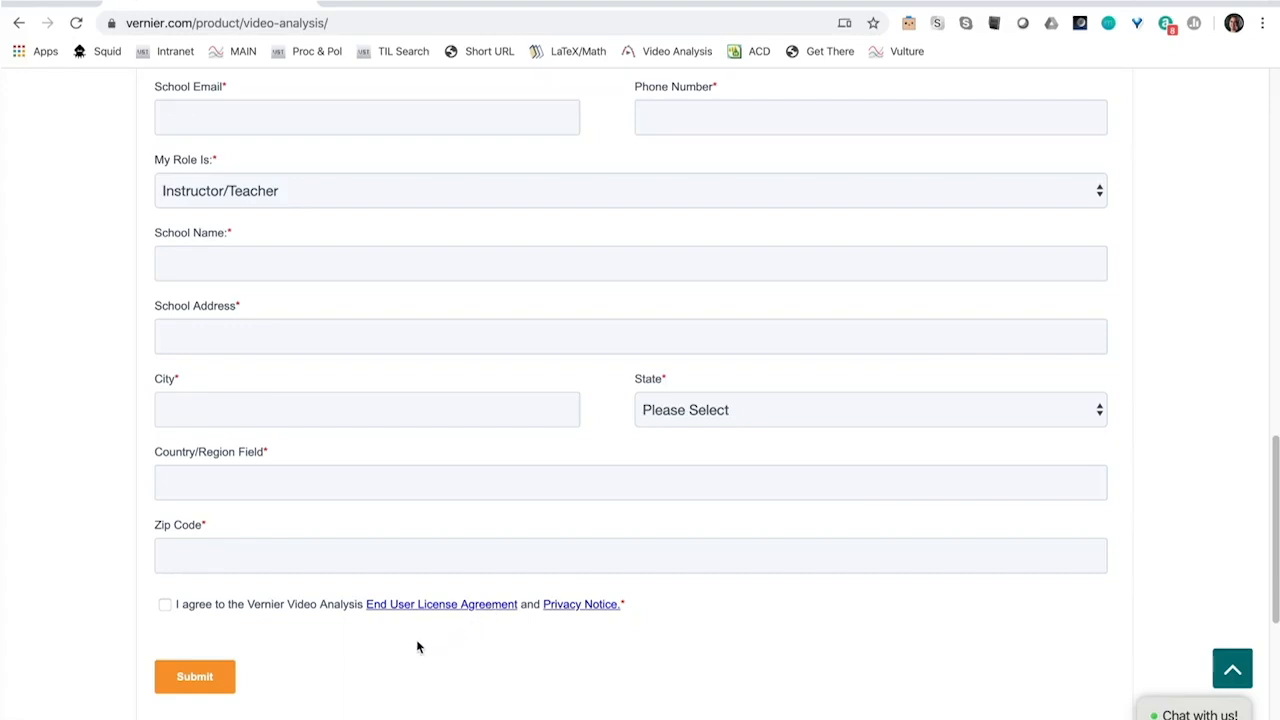
mouse_move(388, 657)
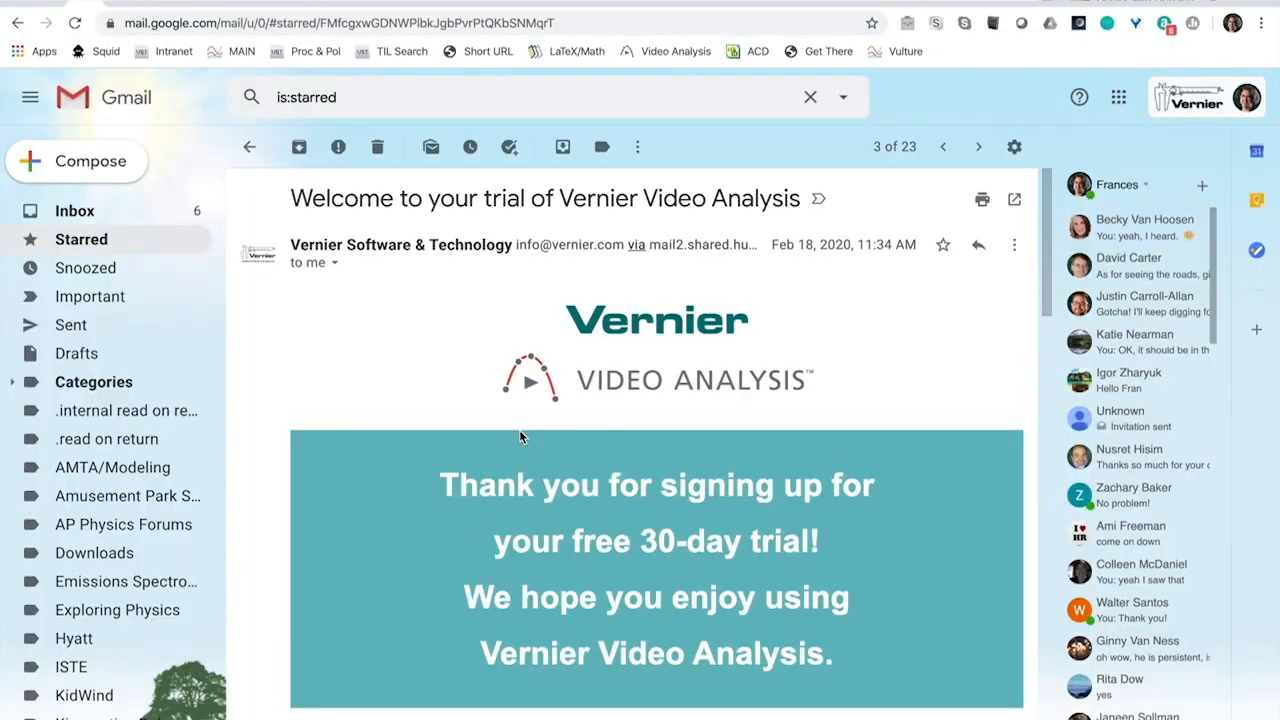
mouse_move(156, 318)
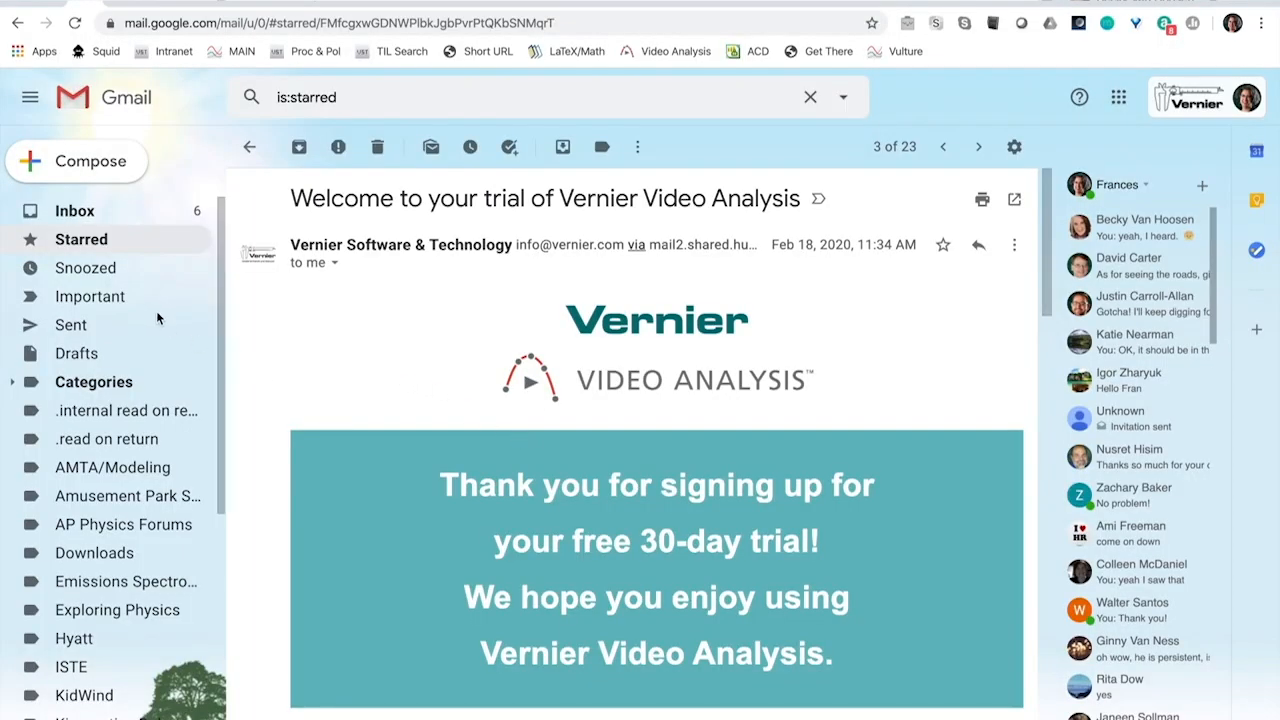
mouse_move(403, 357)
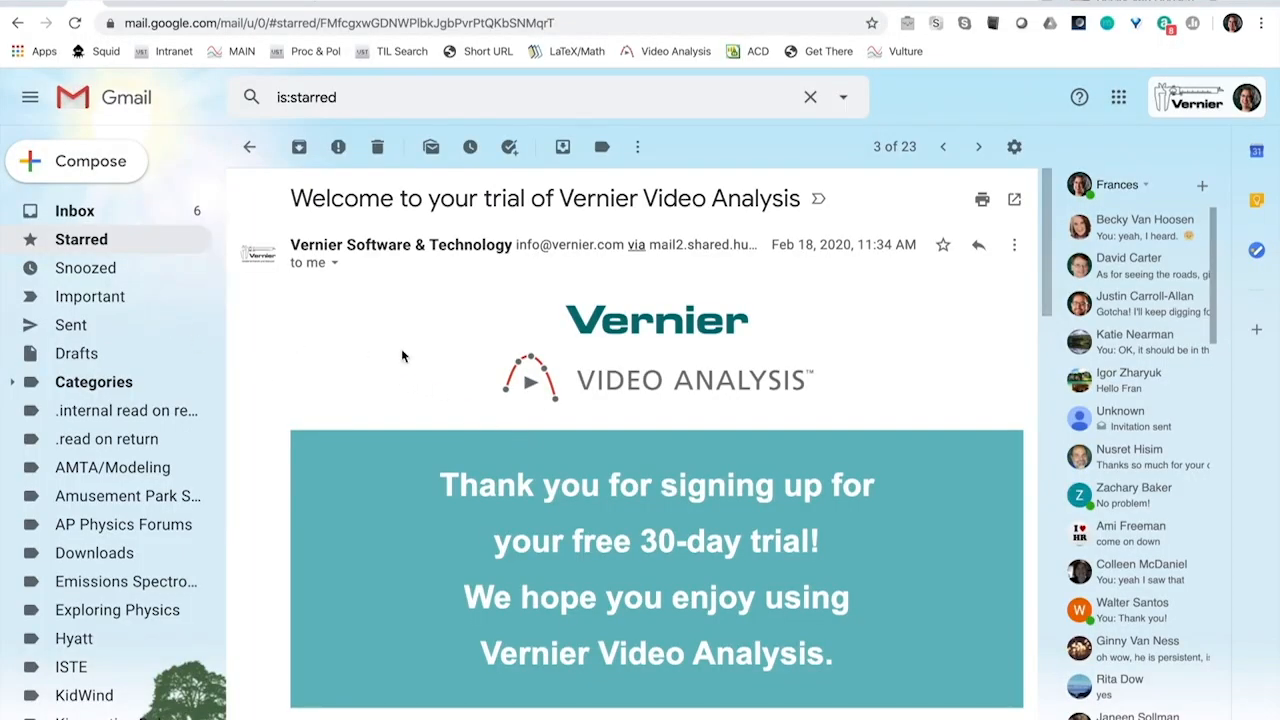
Step: Scroll the starred welcome email and follow its 'Access My 30-Day Trial' link
scroll(down, 3)
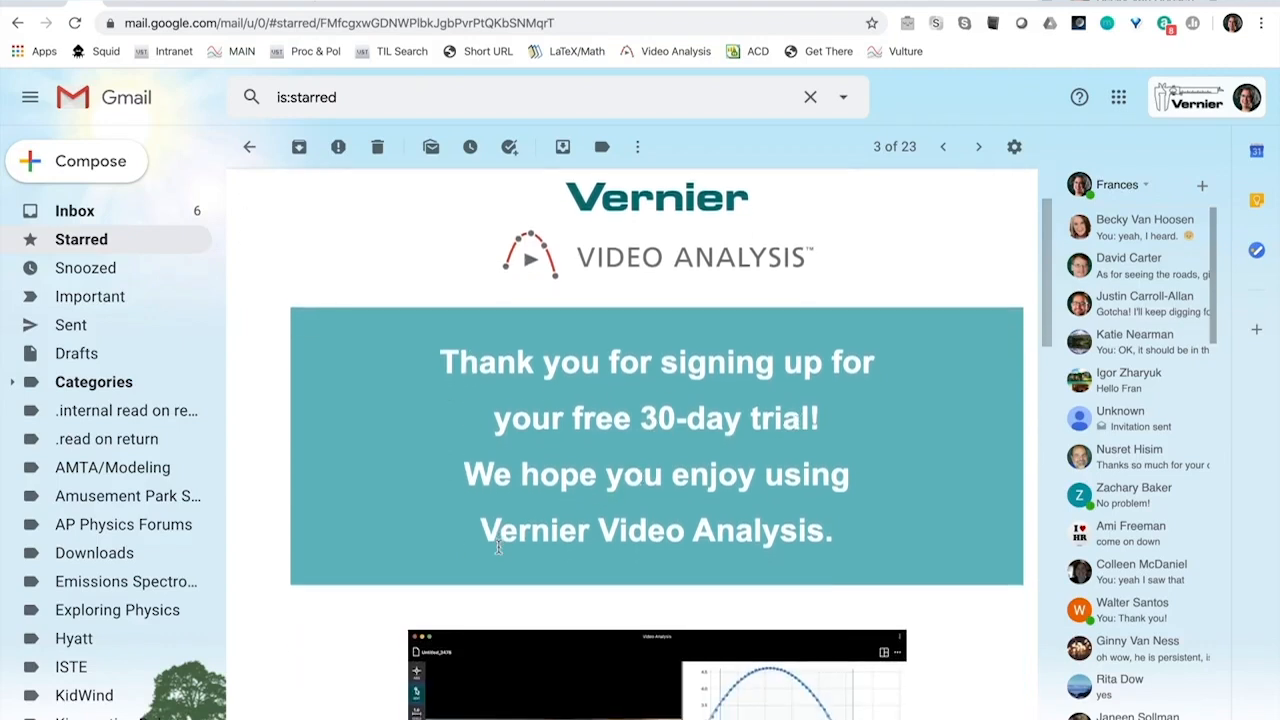
scroll(down, 3)
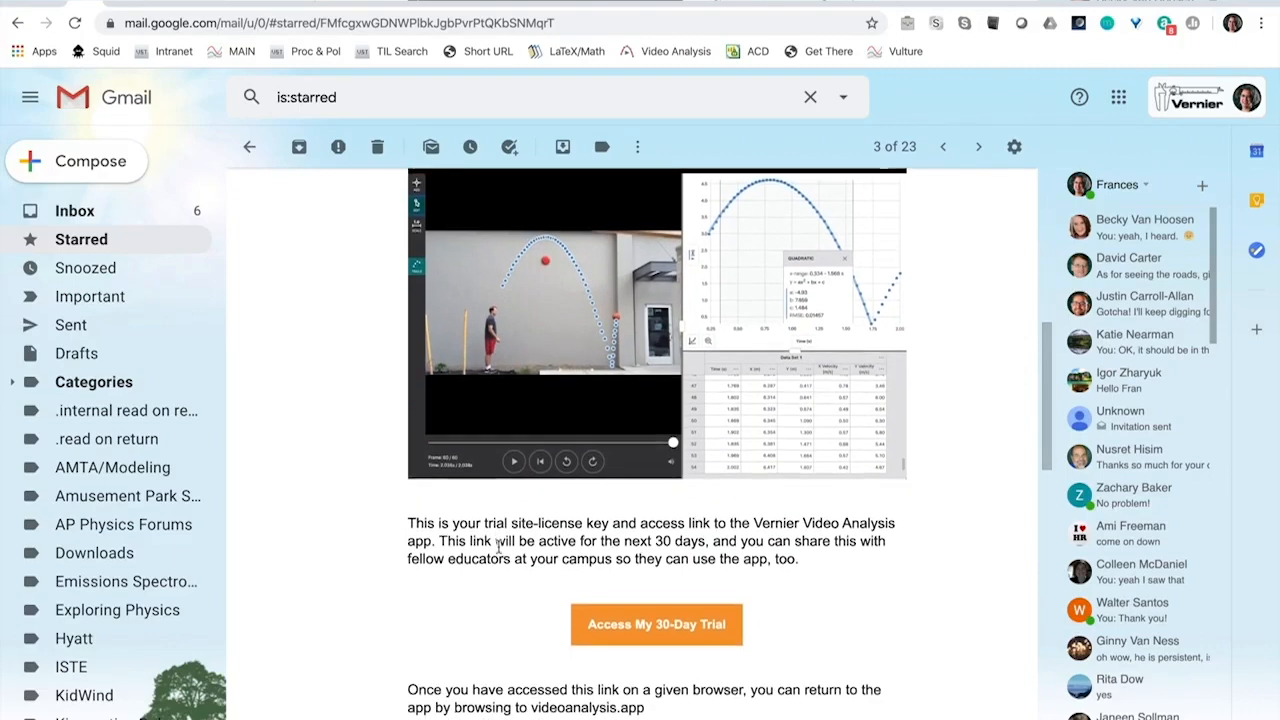
scroll(down, 3)
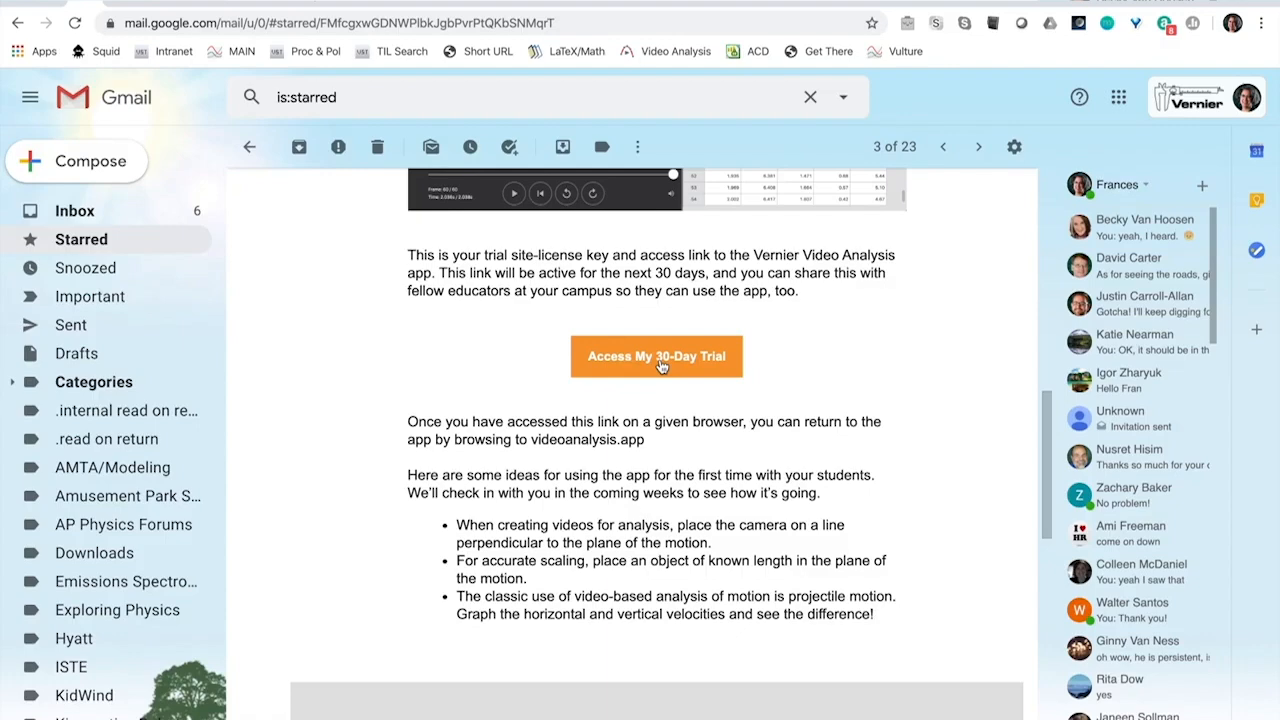
click(656, 356)
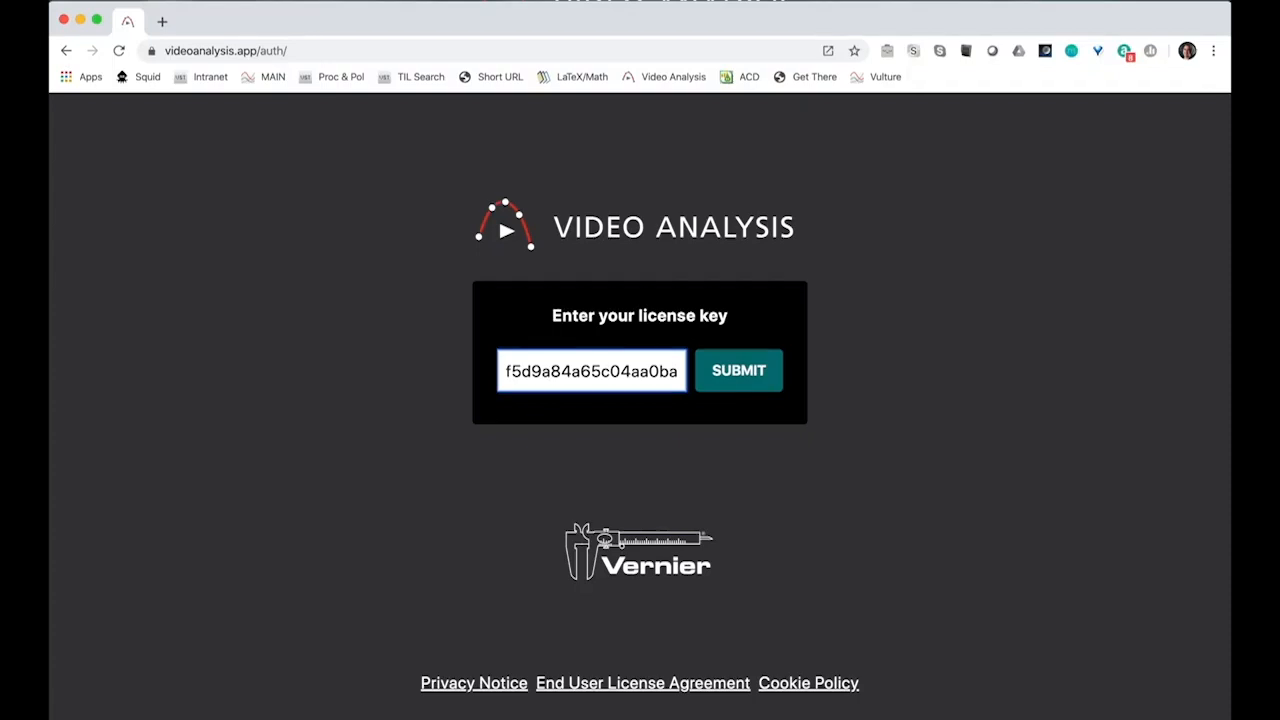
mouse_move(303, 464)
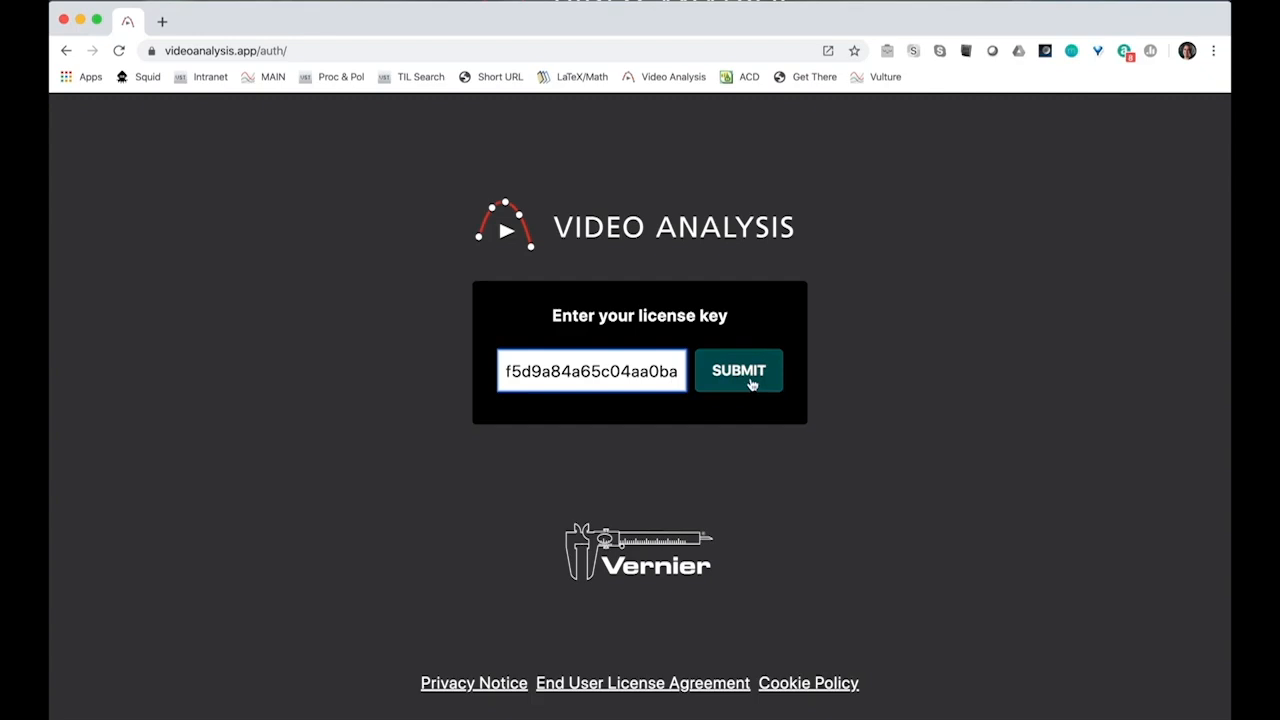
Step: Submit the pre-filled license key to activate the trial
click(739, 370)
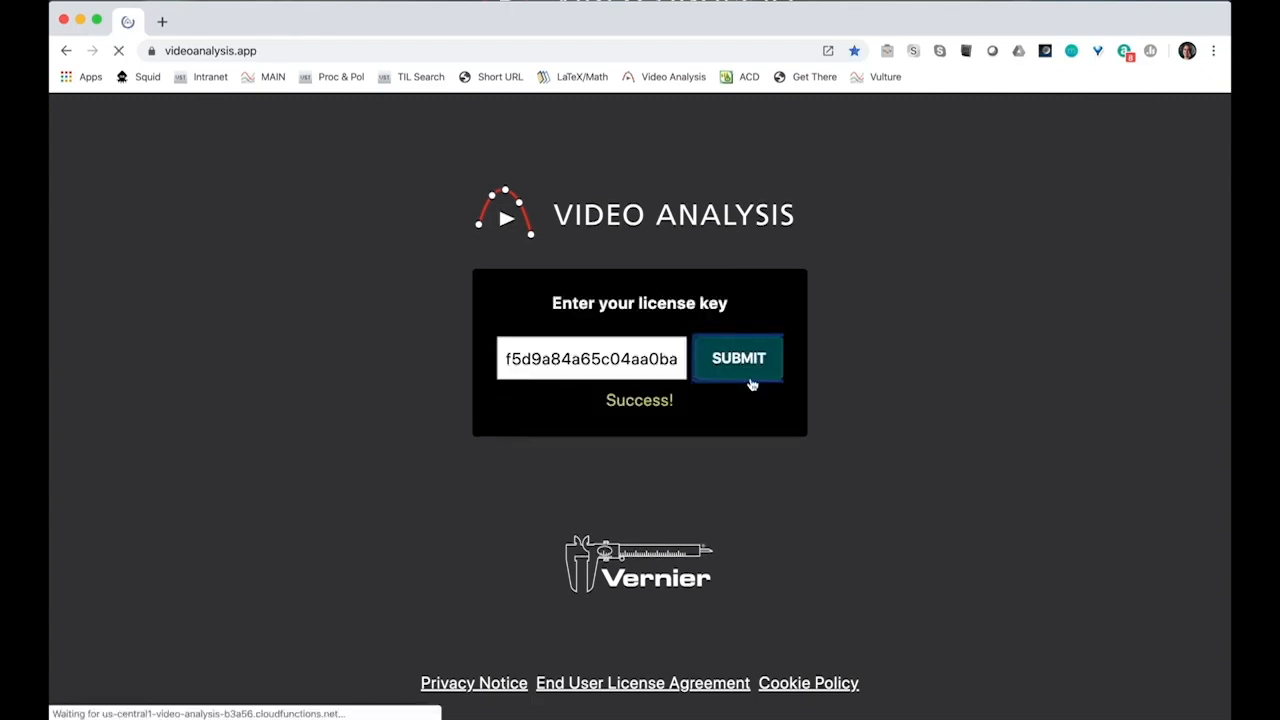
click(738, 358)
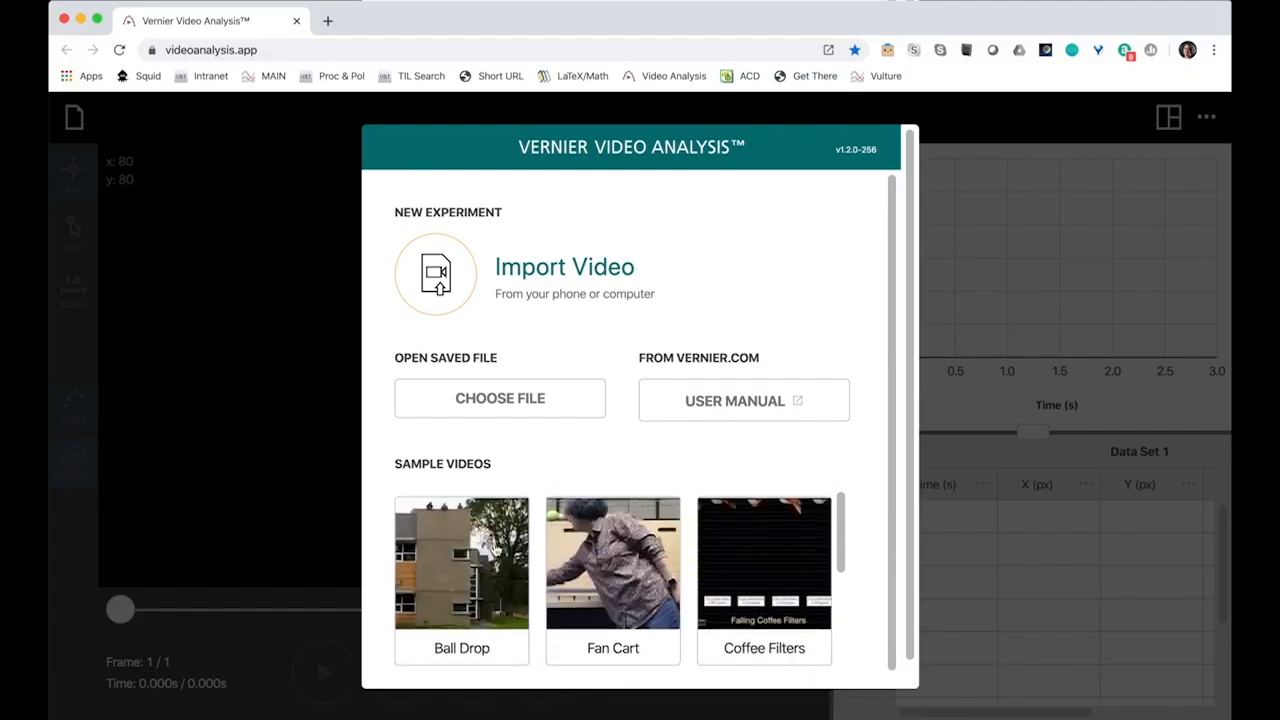
Step: Load the Basketball Shot video from the Sample Videos list
scroll(down, 3)
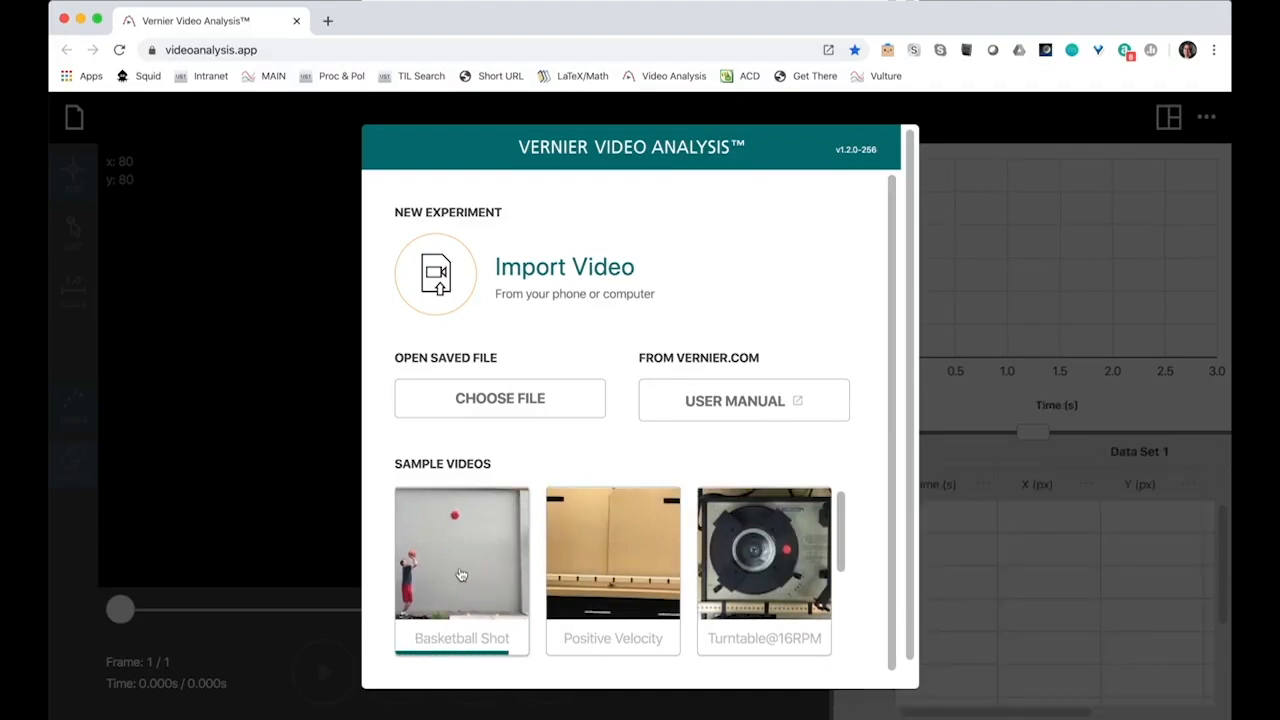
click(461, 555)
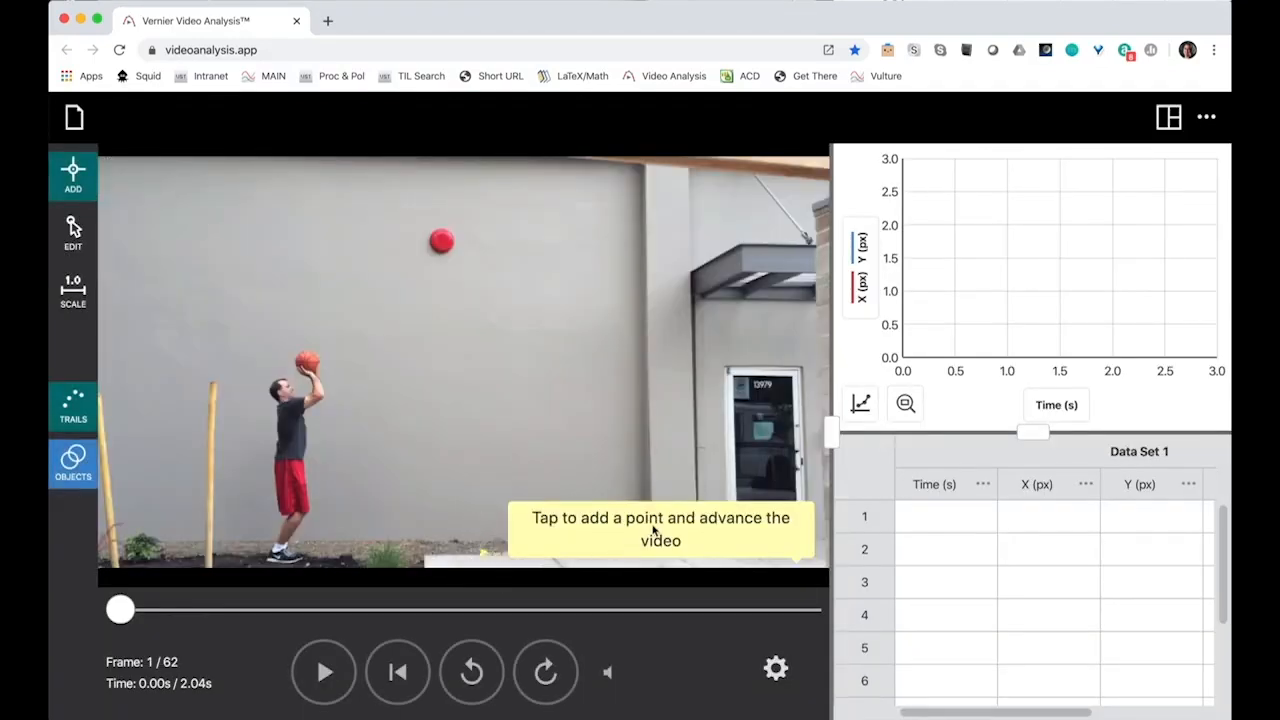
Step: Step the video forward three frames toward the ball's release
click(545, 671)
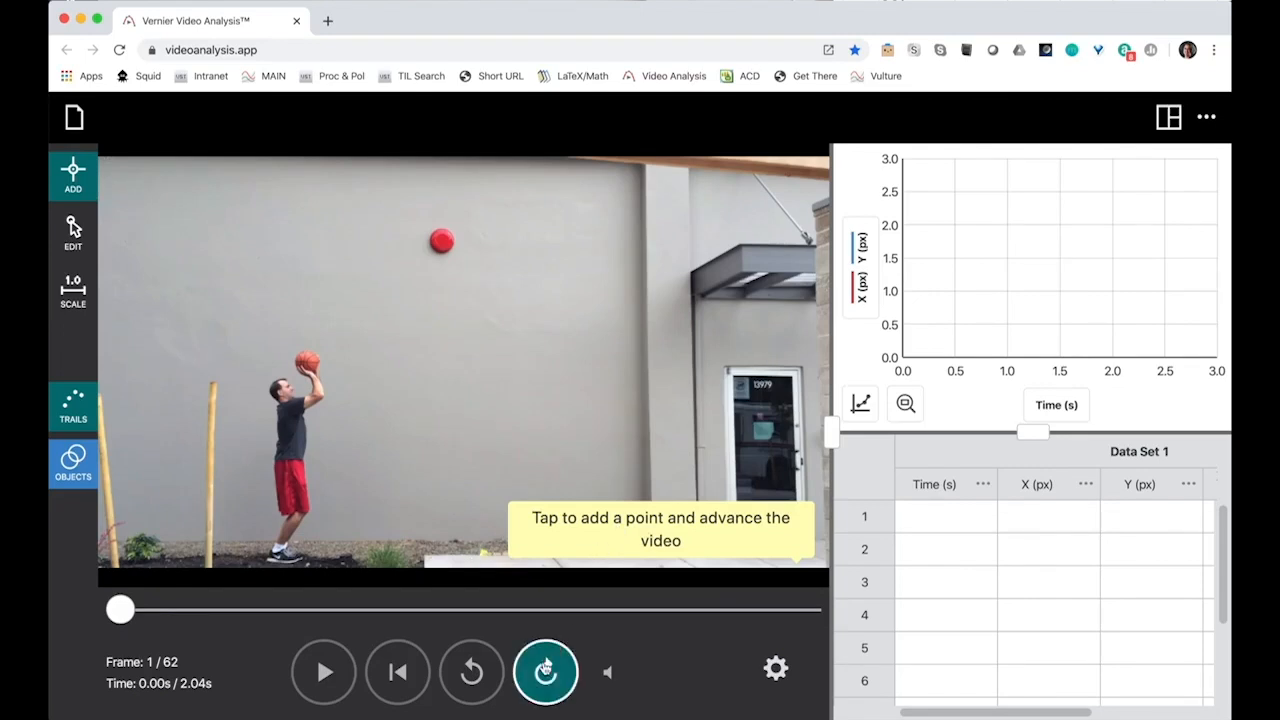
click(545, 671)
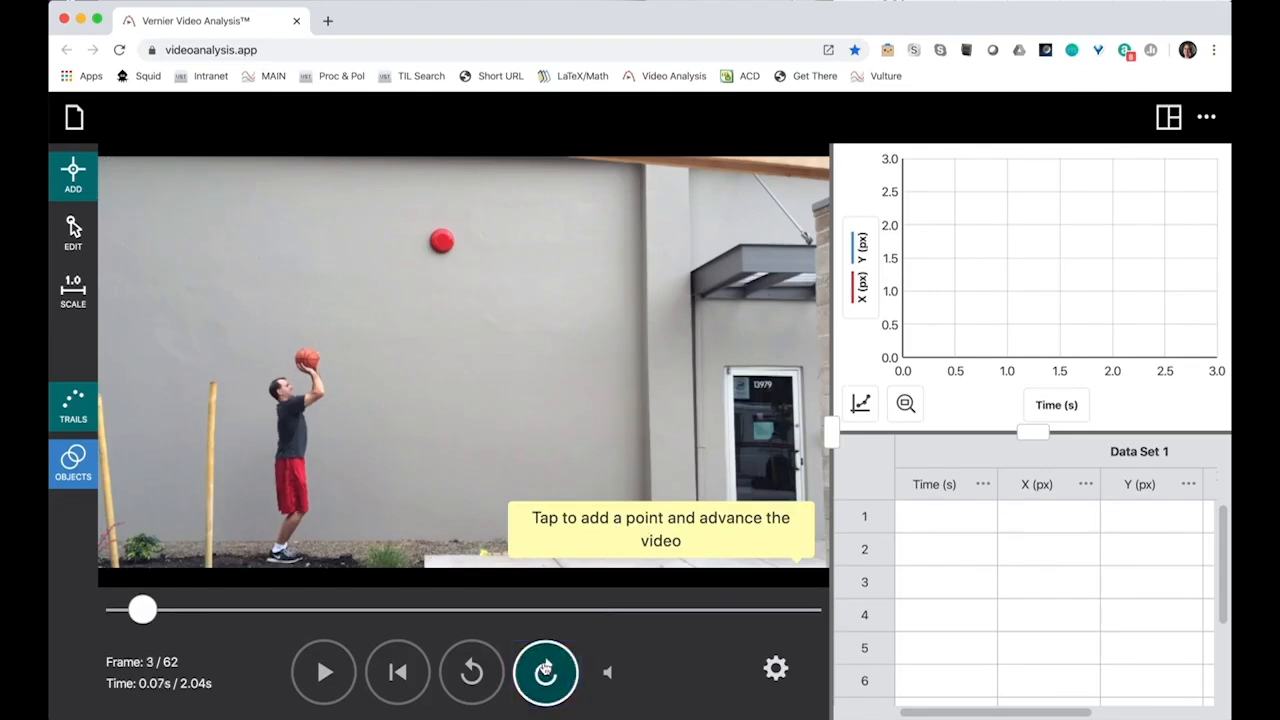
click(545, 671)
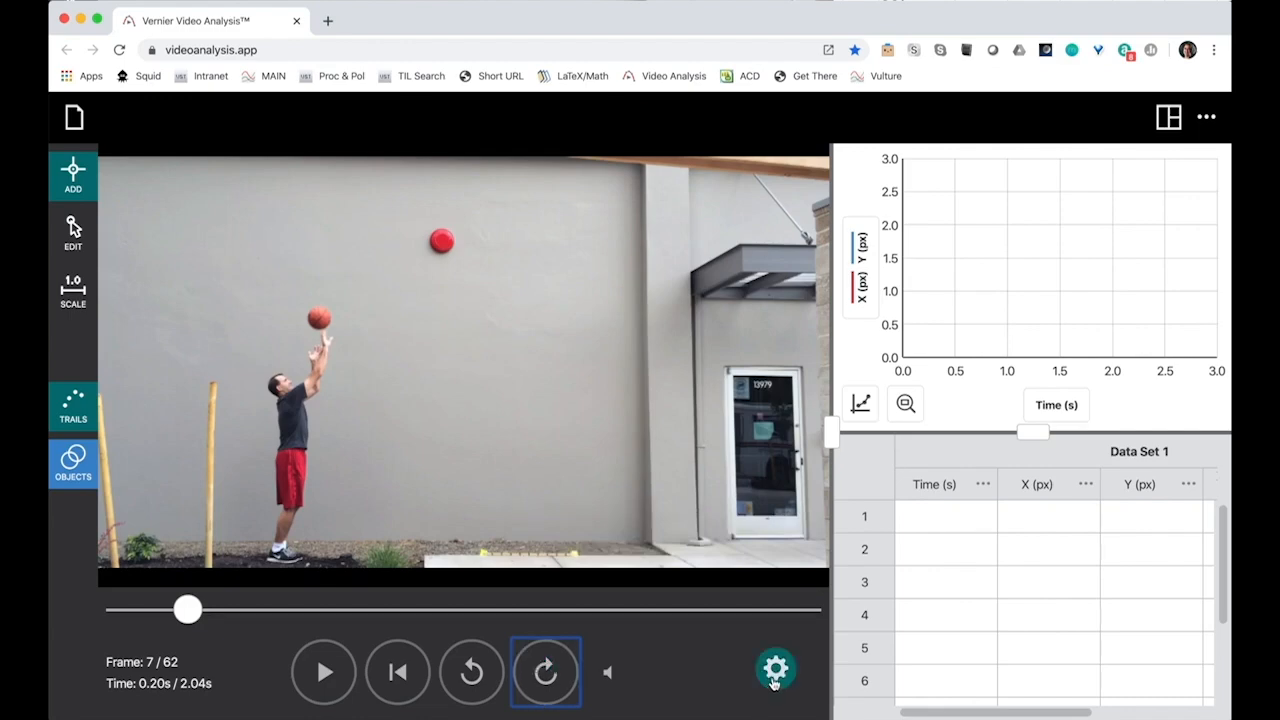
mouse_move(776, 669)
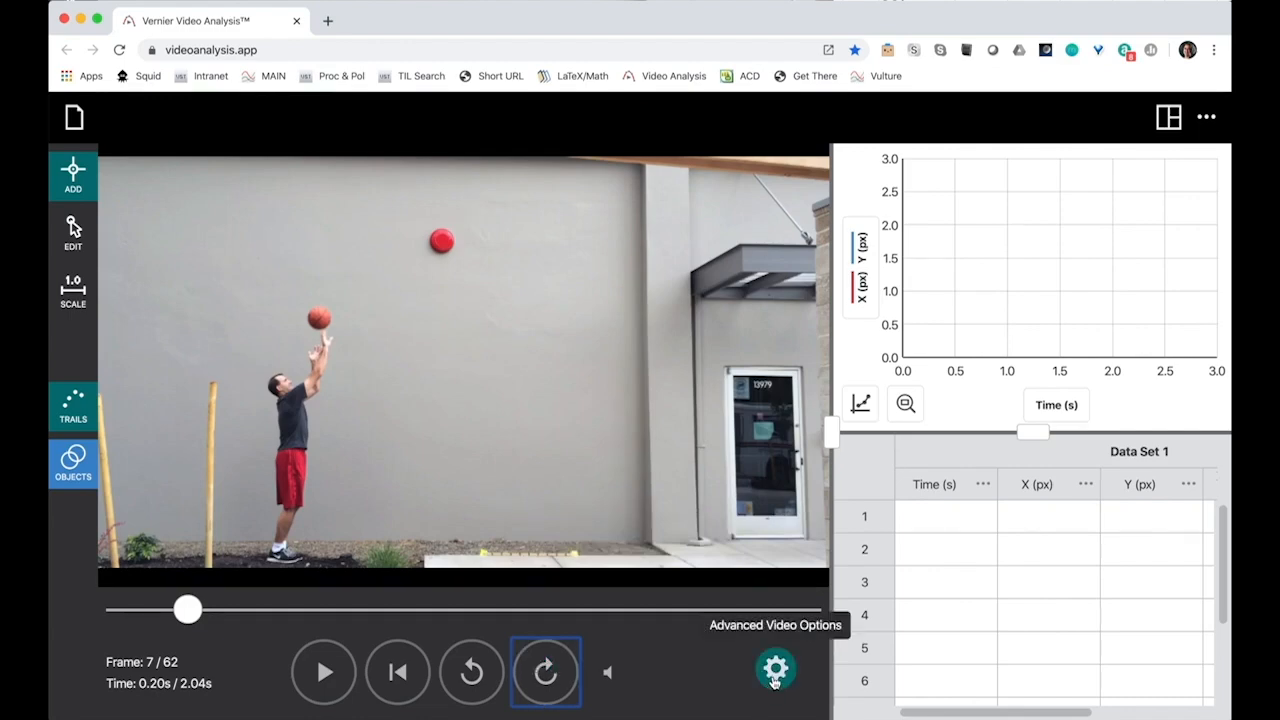
Step: Set Advanced Video Options to advance 2 frames per marked point
click(776, 669)
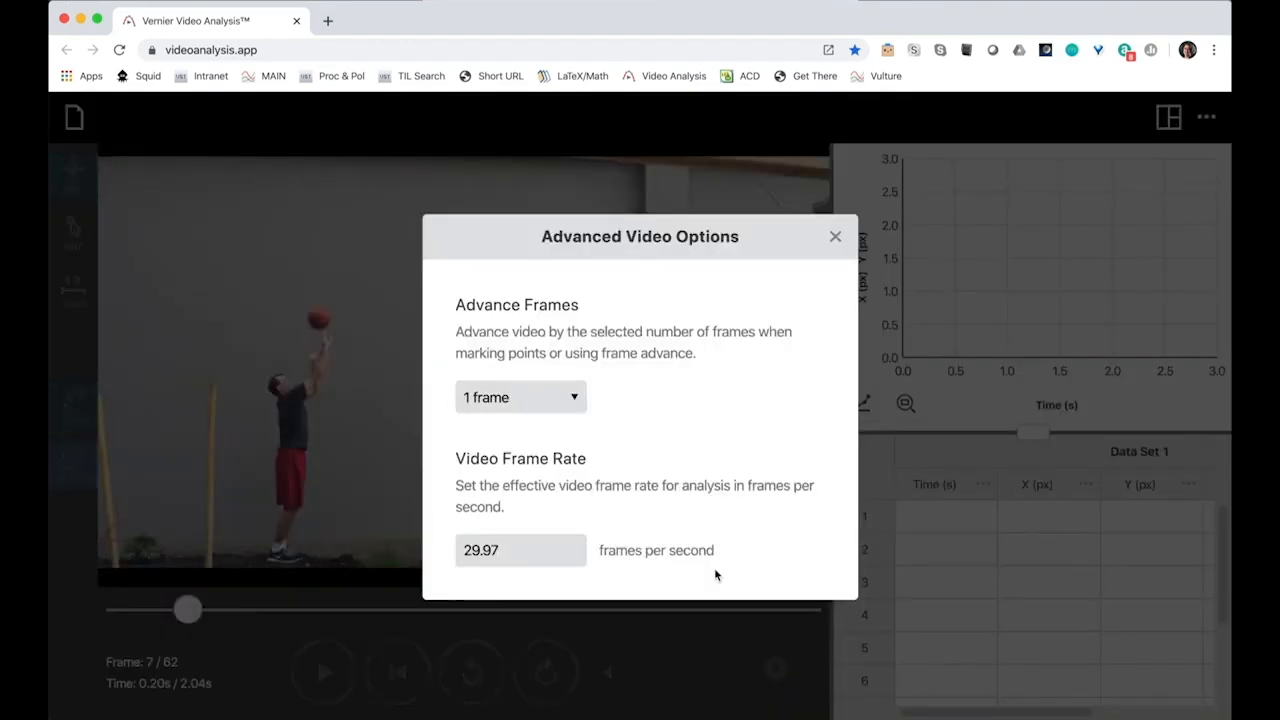
click(520, 397)
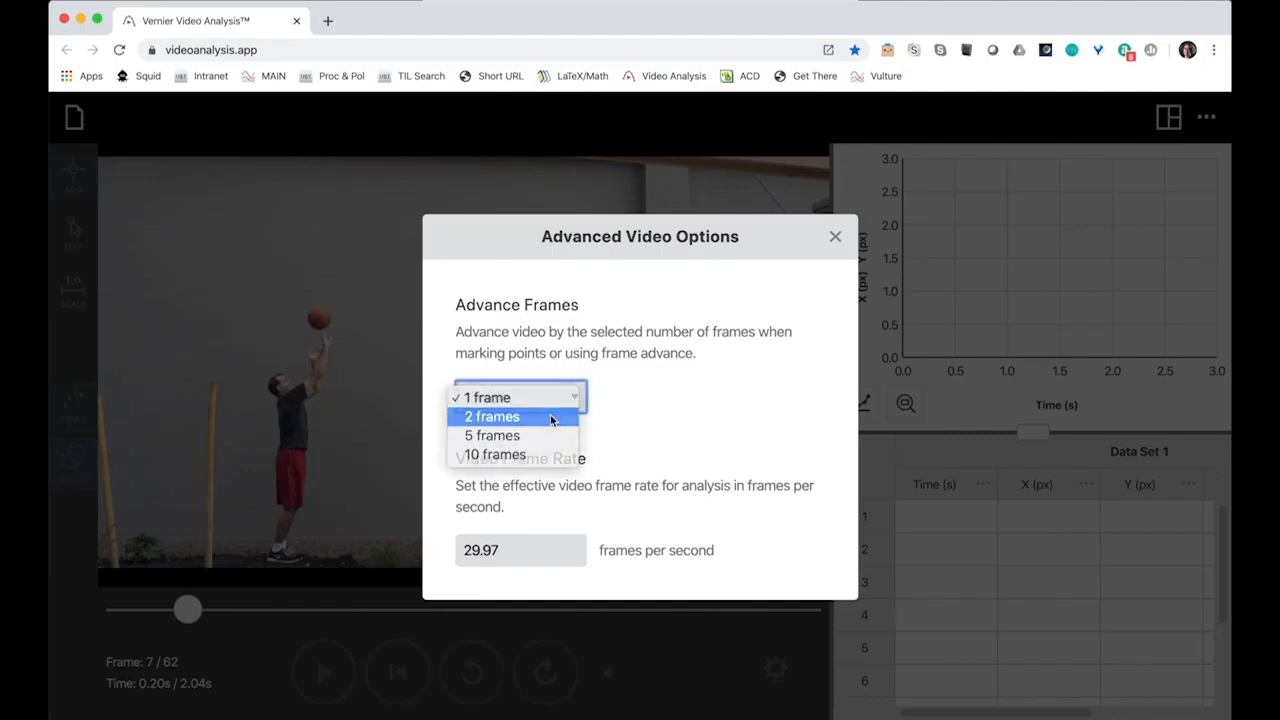
click(491, 416)
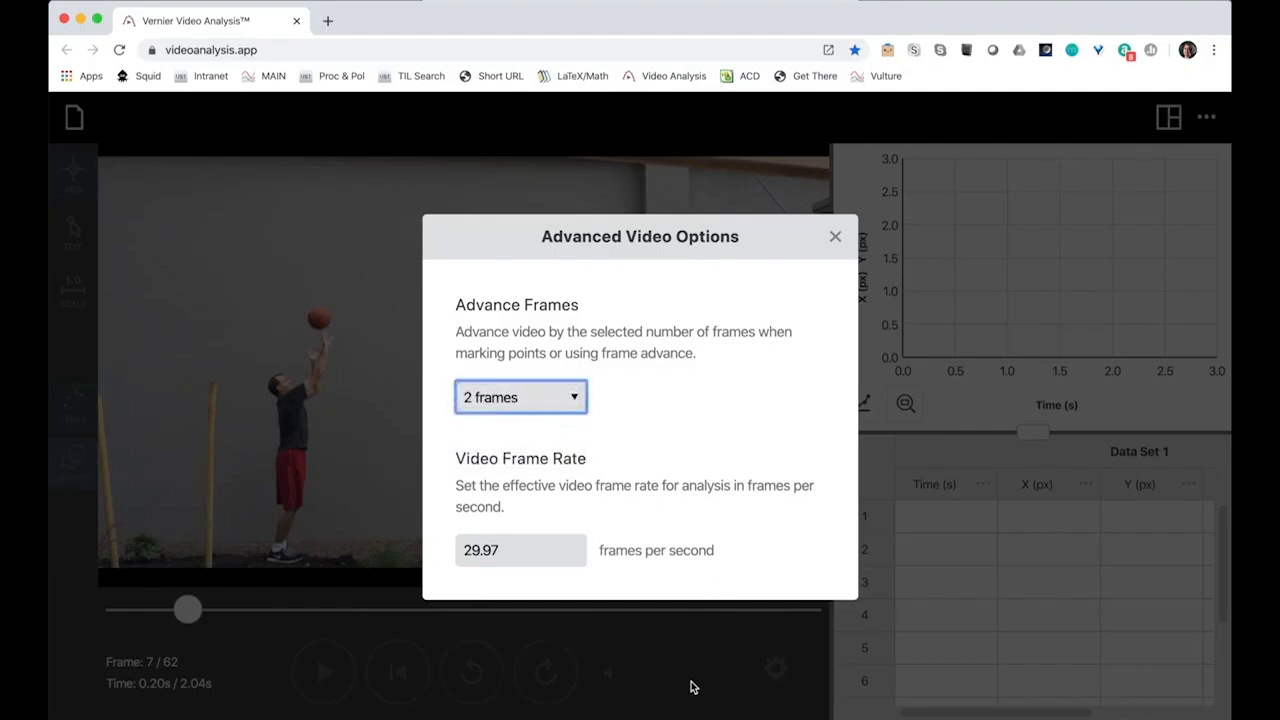
click(835, 237)
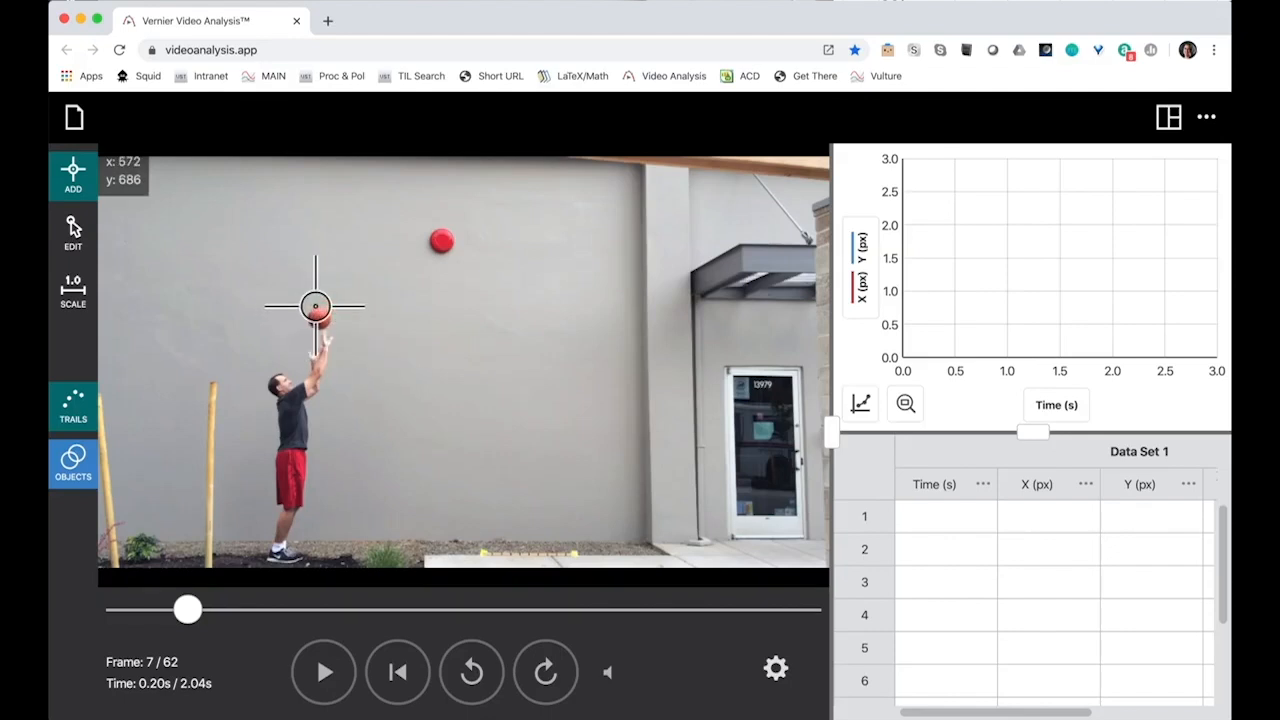
Step: Mark the basketball's position in three successive frames of its flight
click(315, 305)
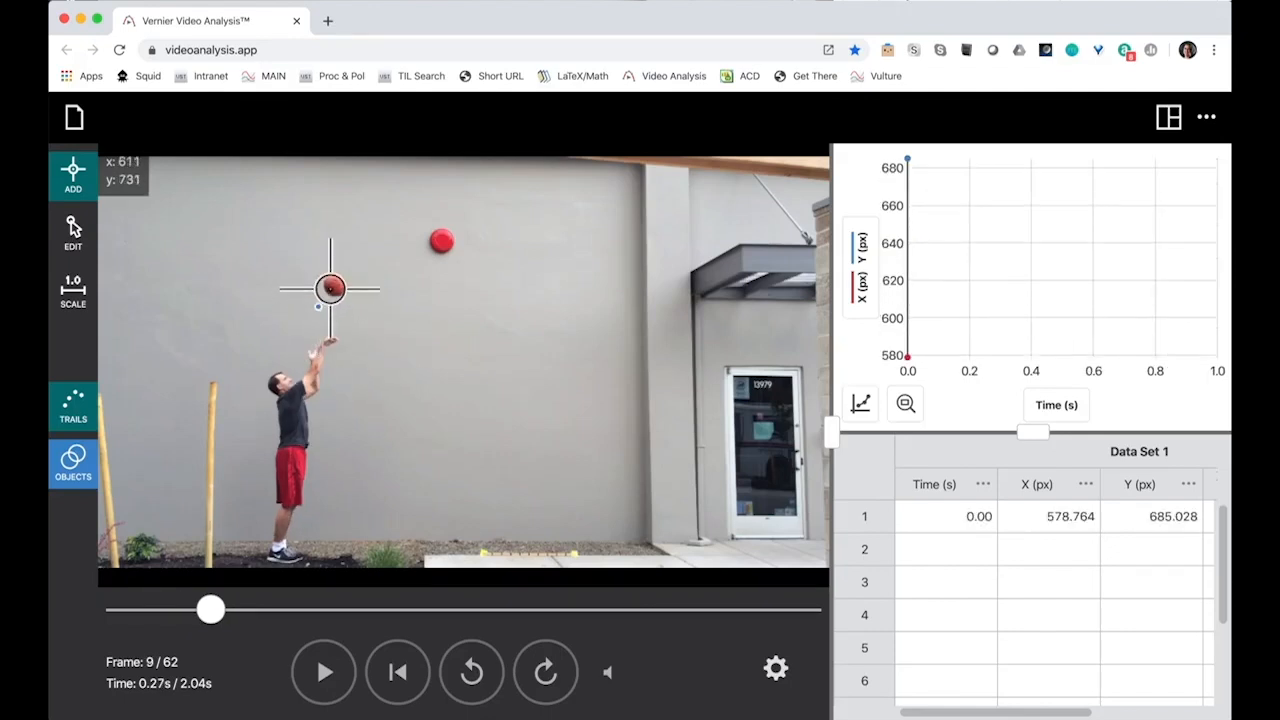
click(347, 252)
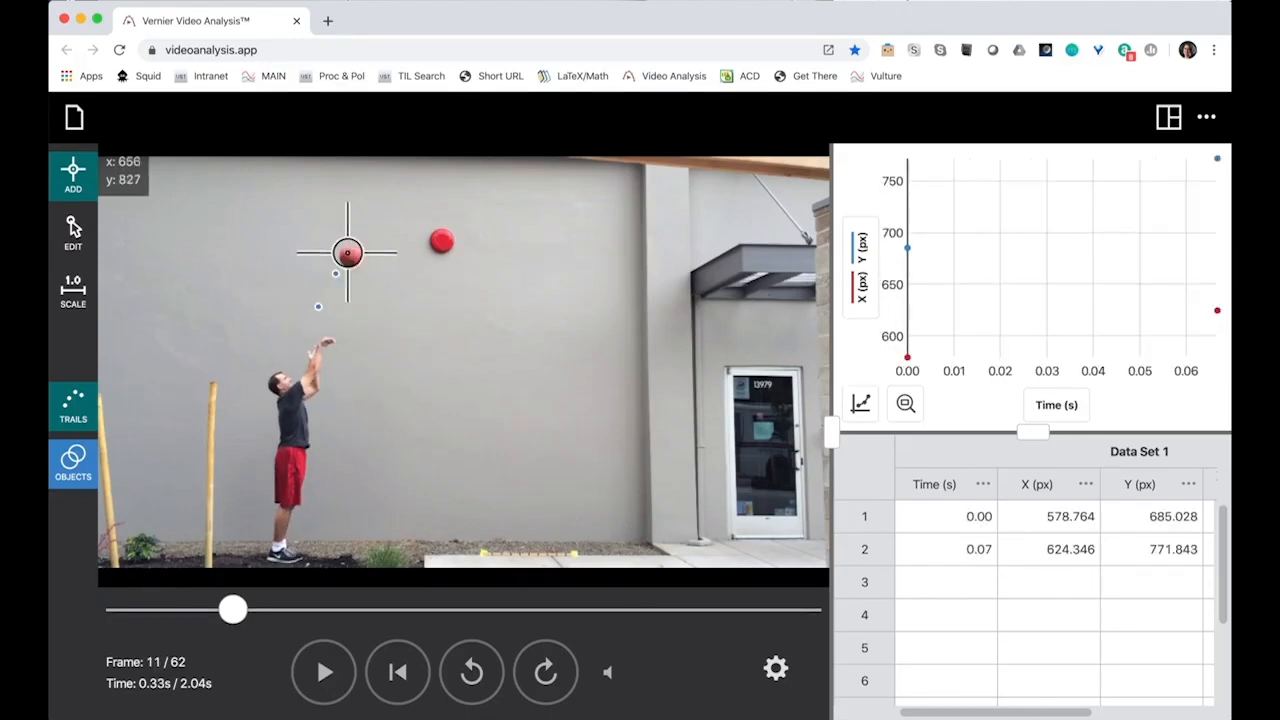
click(382, 202)
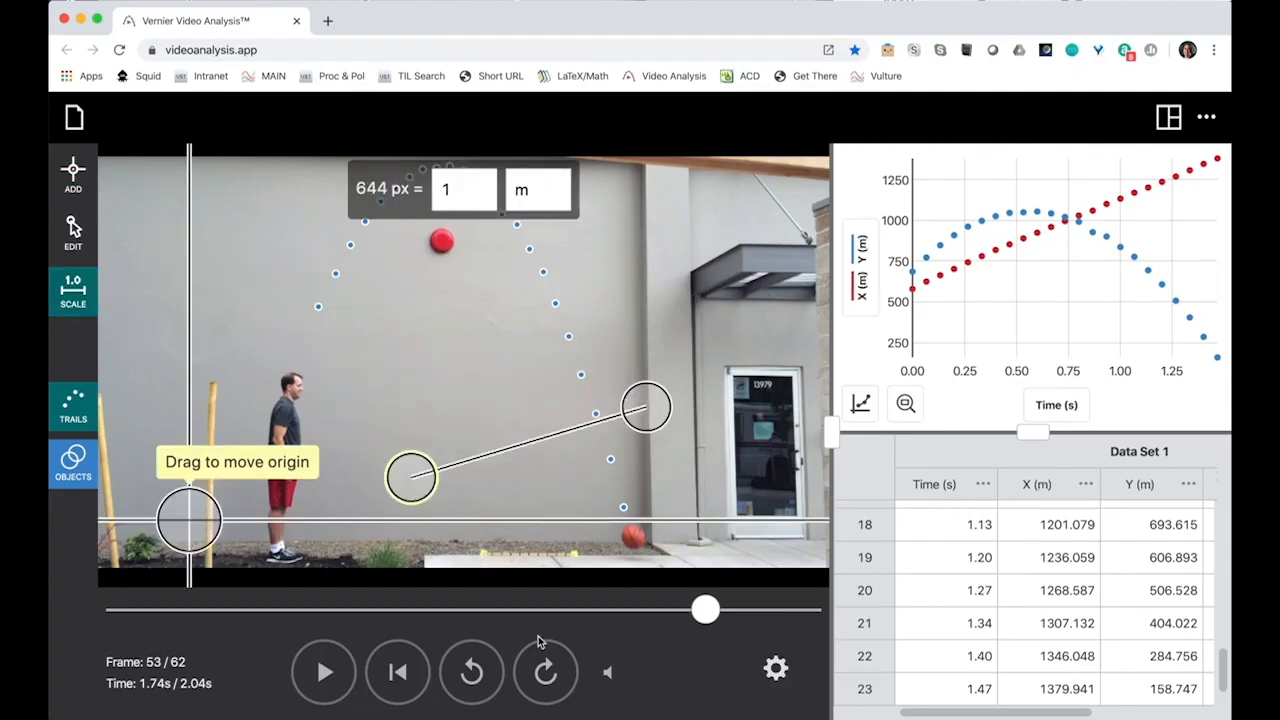
Step: Stretch the scale across the 1 m ground stick and move the origin onto the first ball point
drag(410, 477, 480, 555)
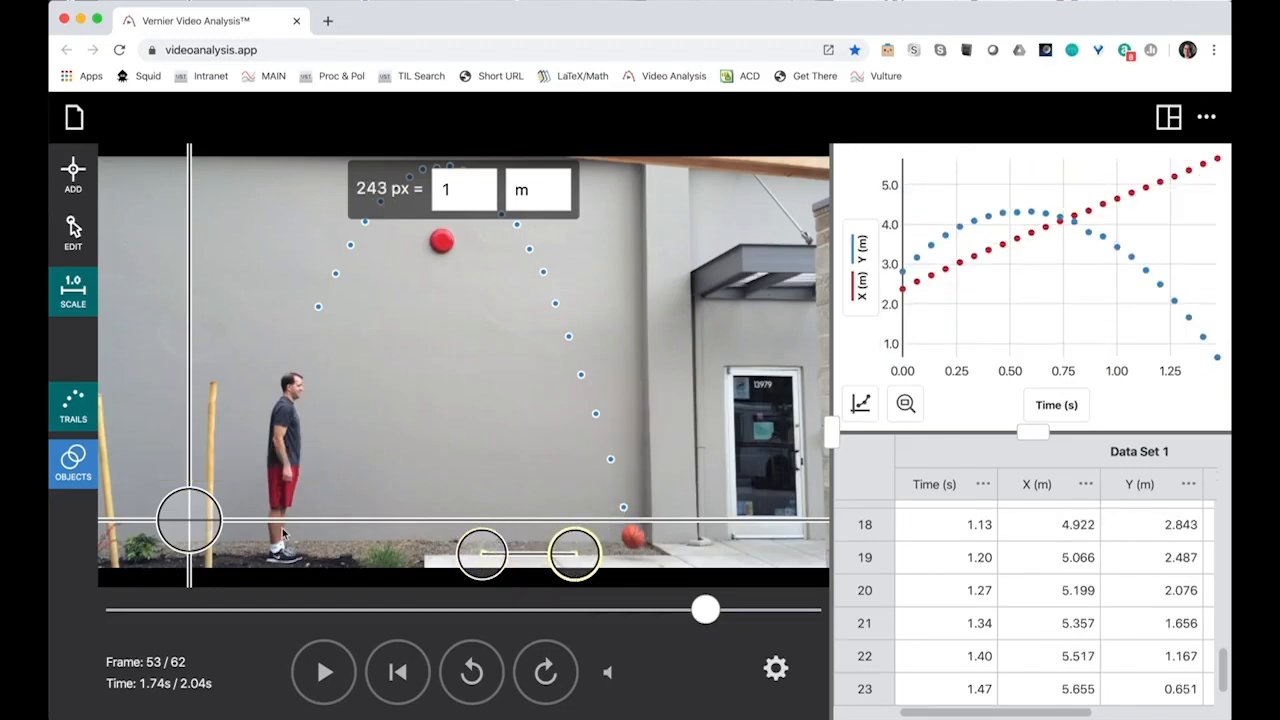
drag(190, 520, 298, 365)
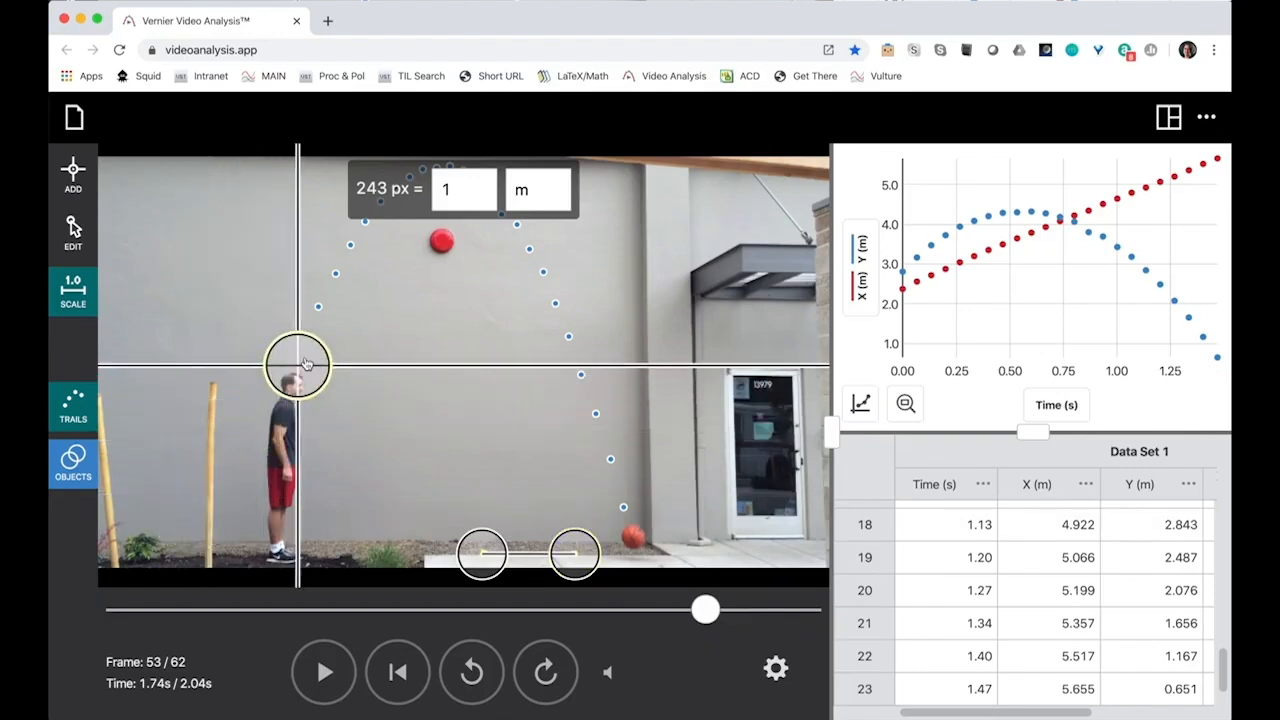
drag(298, 363, 318, 307)
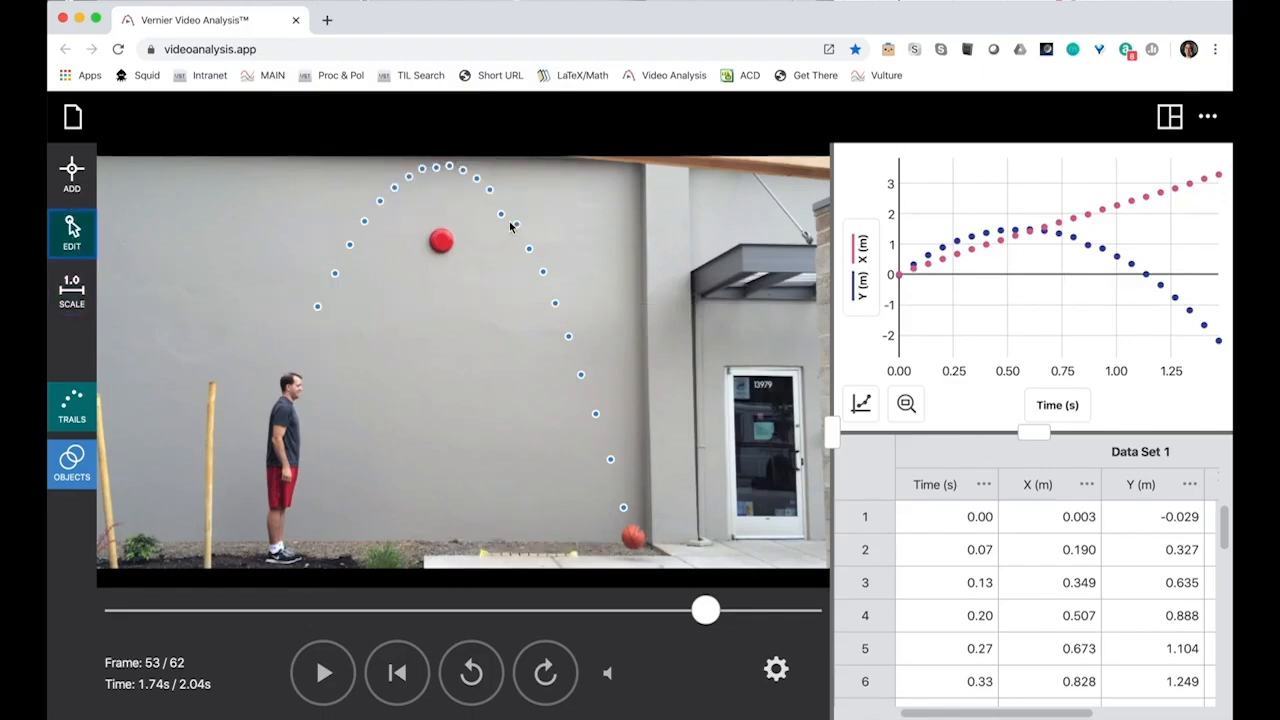
mouse_move(503, 232)
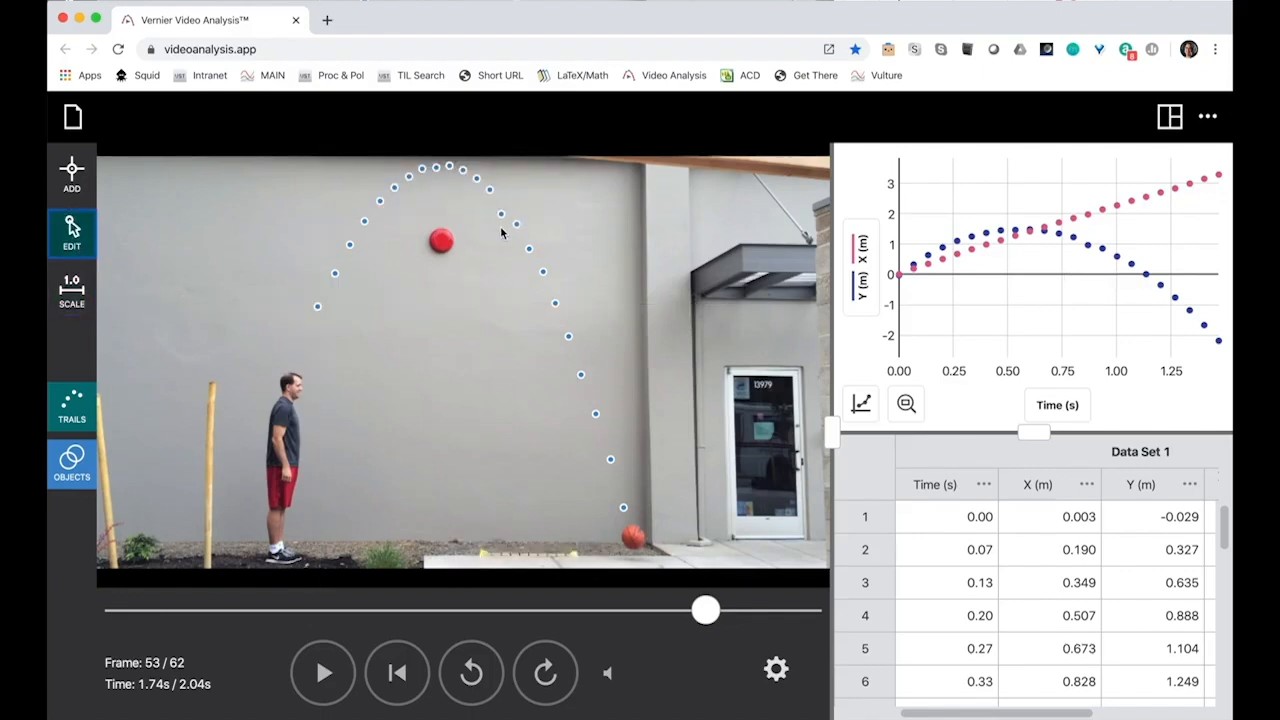
Step: Step the video back to frame 33
click(471, 672)
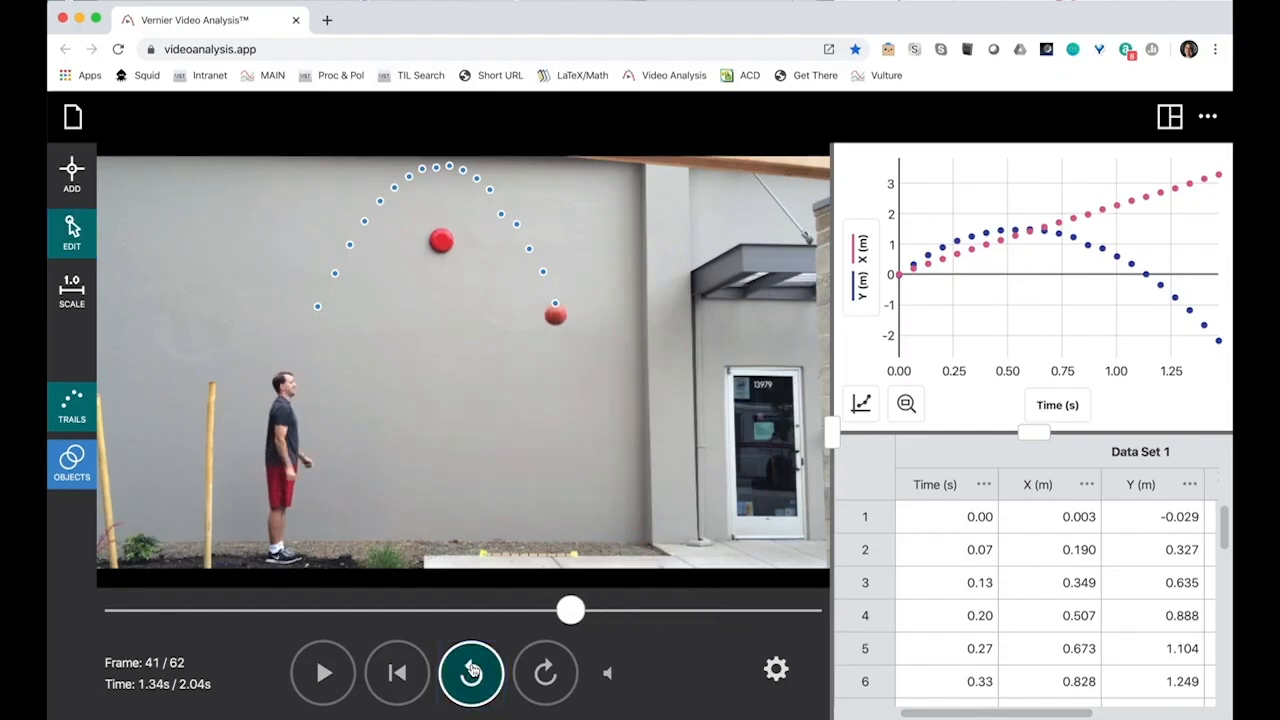
click(471, 672)
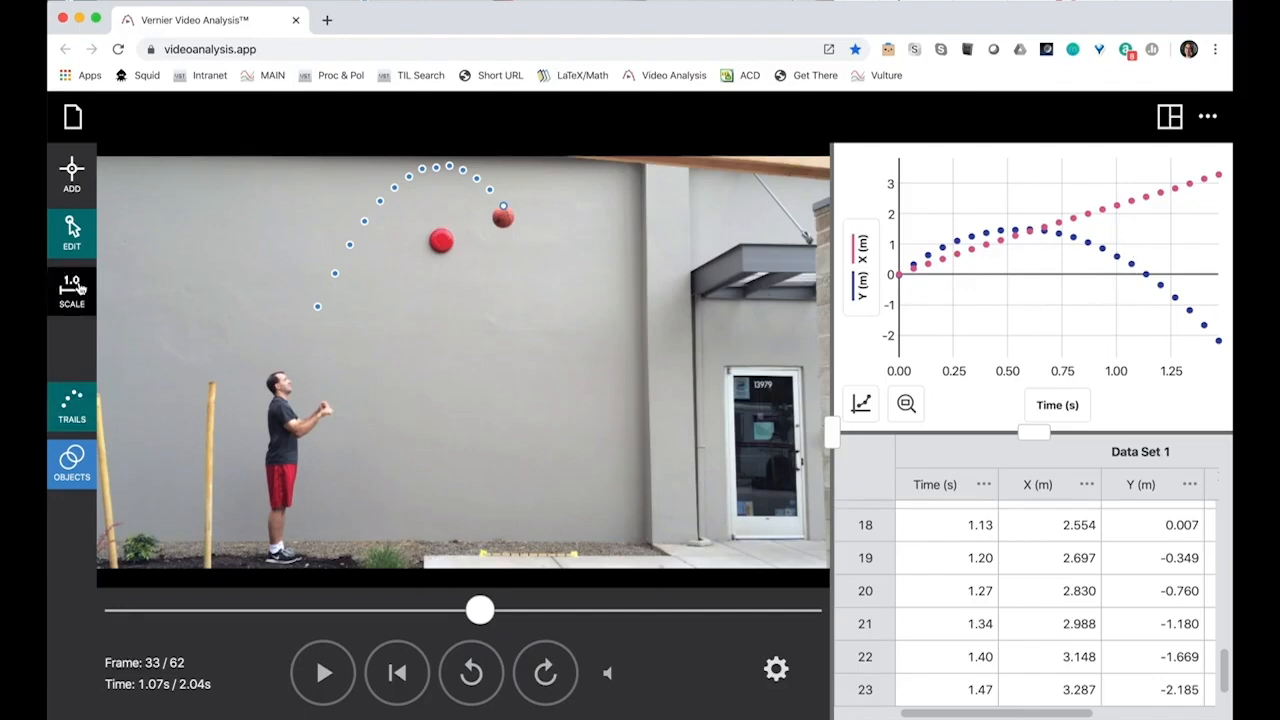
click(71, 175)
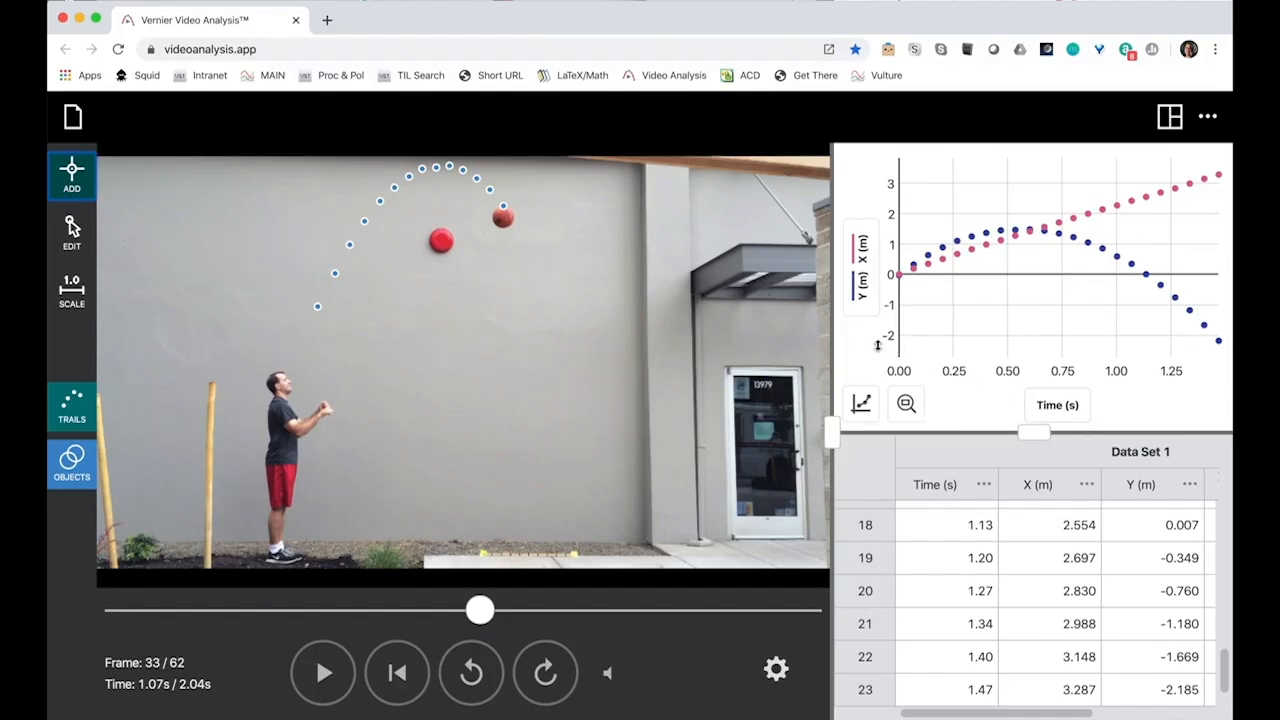
mouse_move(829, 430)
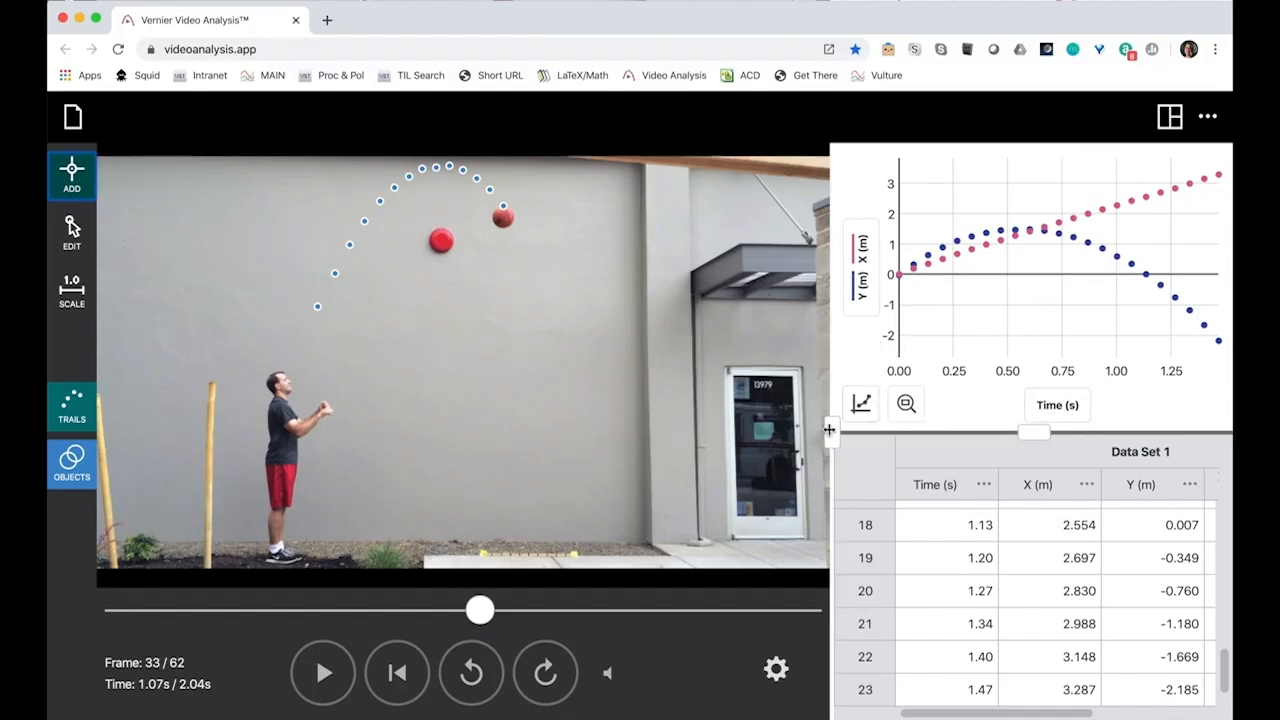
Step: Widen the graph area and hide the video and data table, leaving the position graph
drag(830, 430, 650, 430)
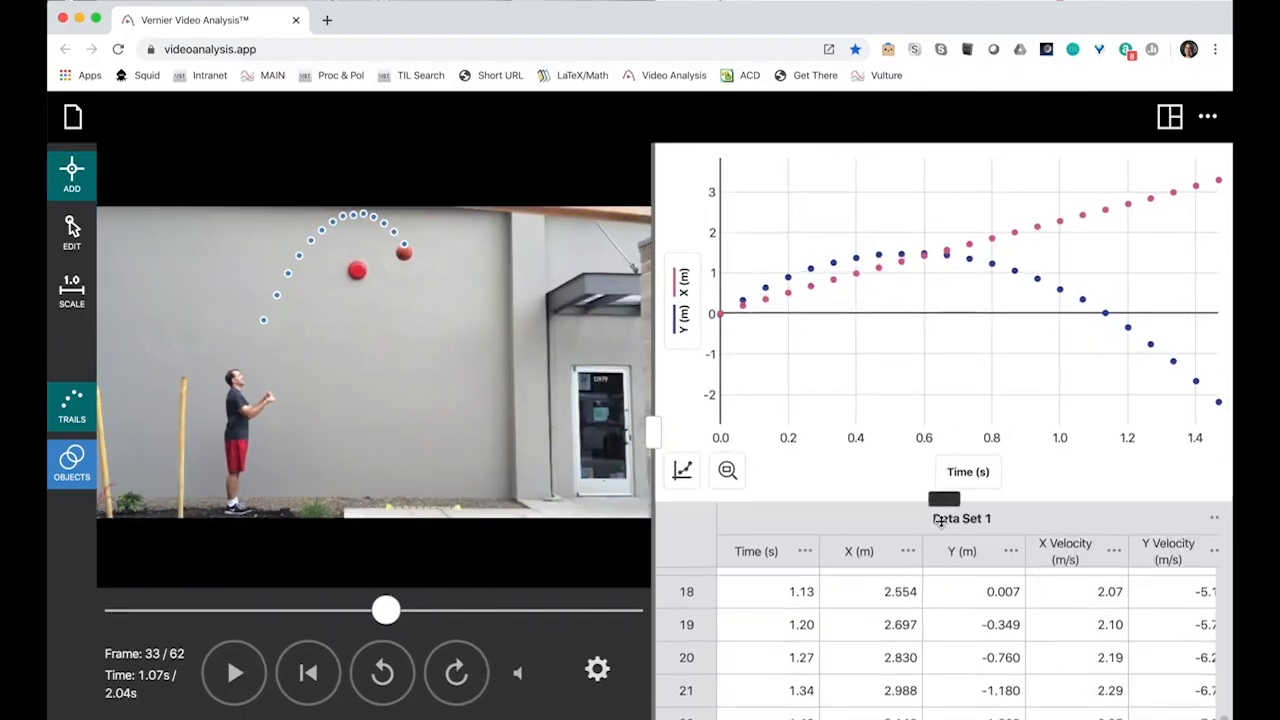
click(1169, 116)
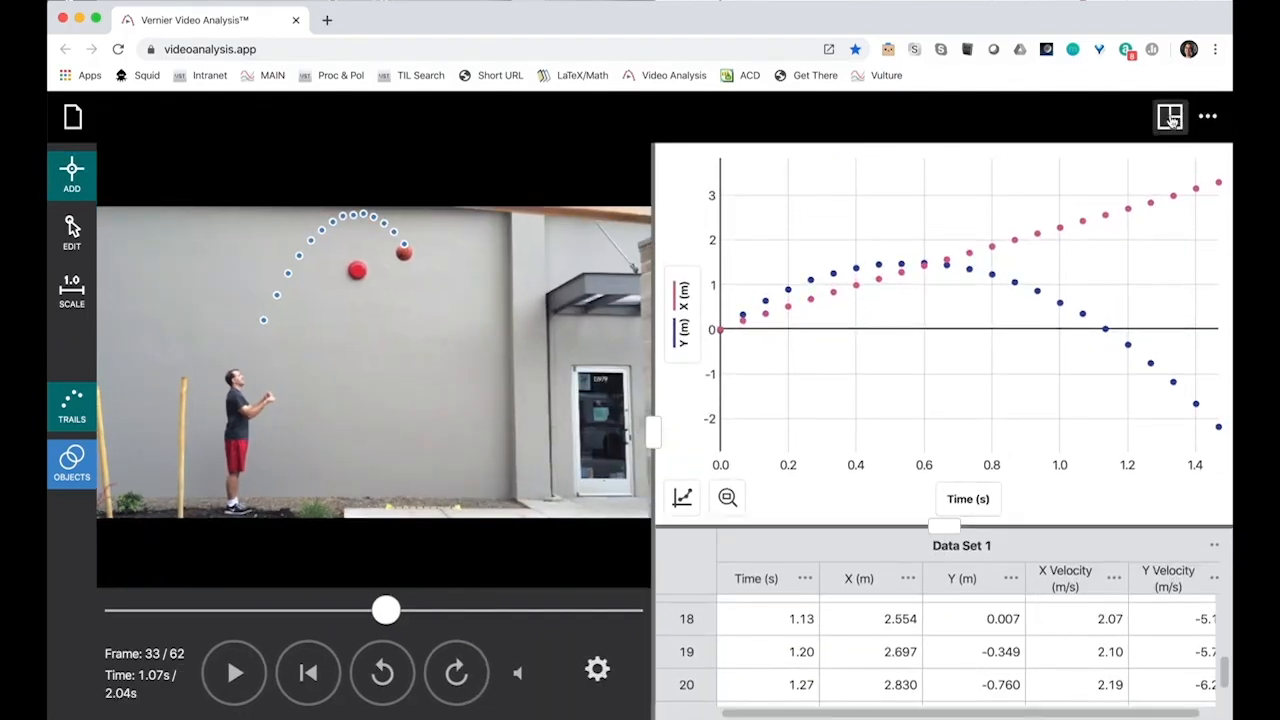
click(1170, 116)
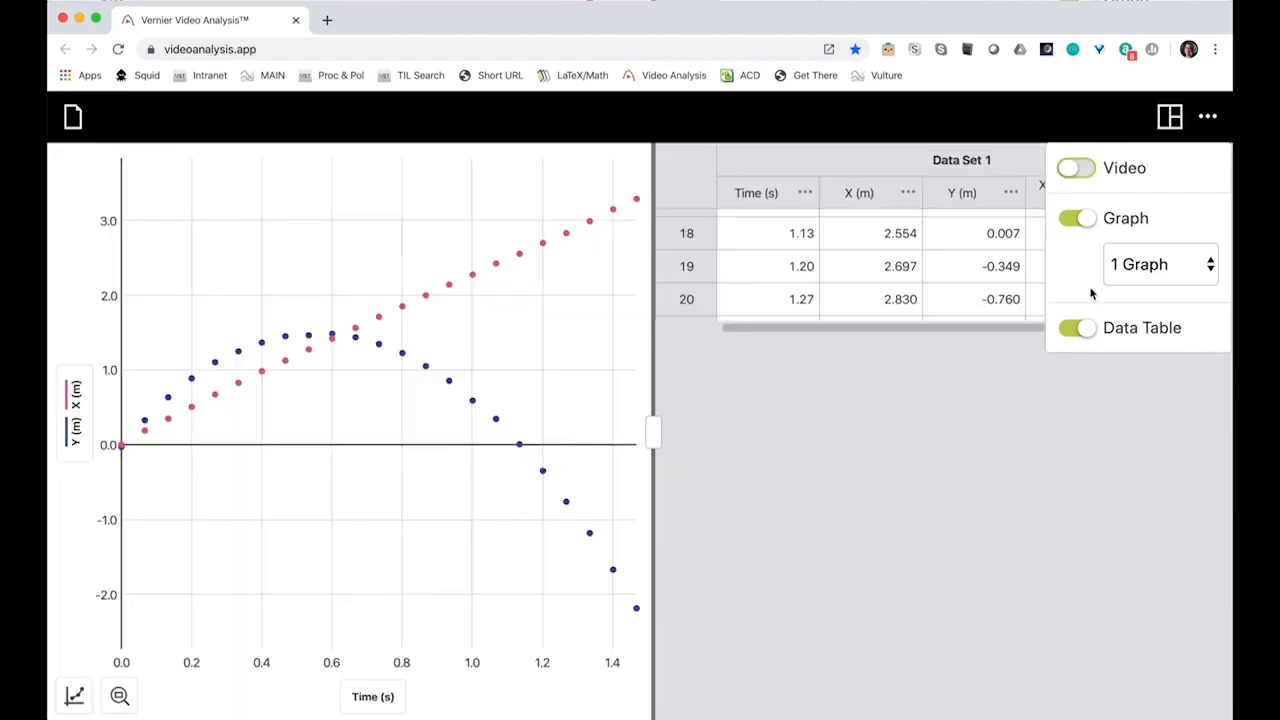
click(1076, 328)
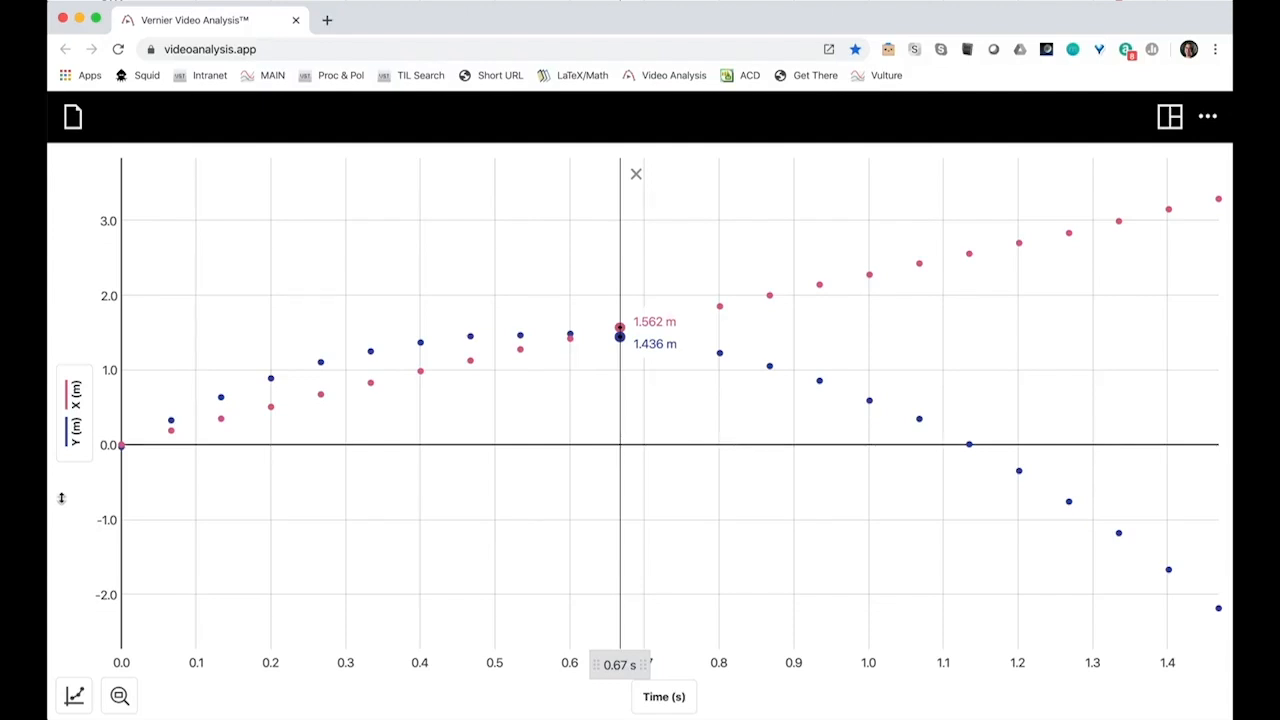
mouse_move(75, 440)
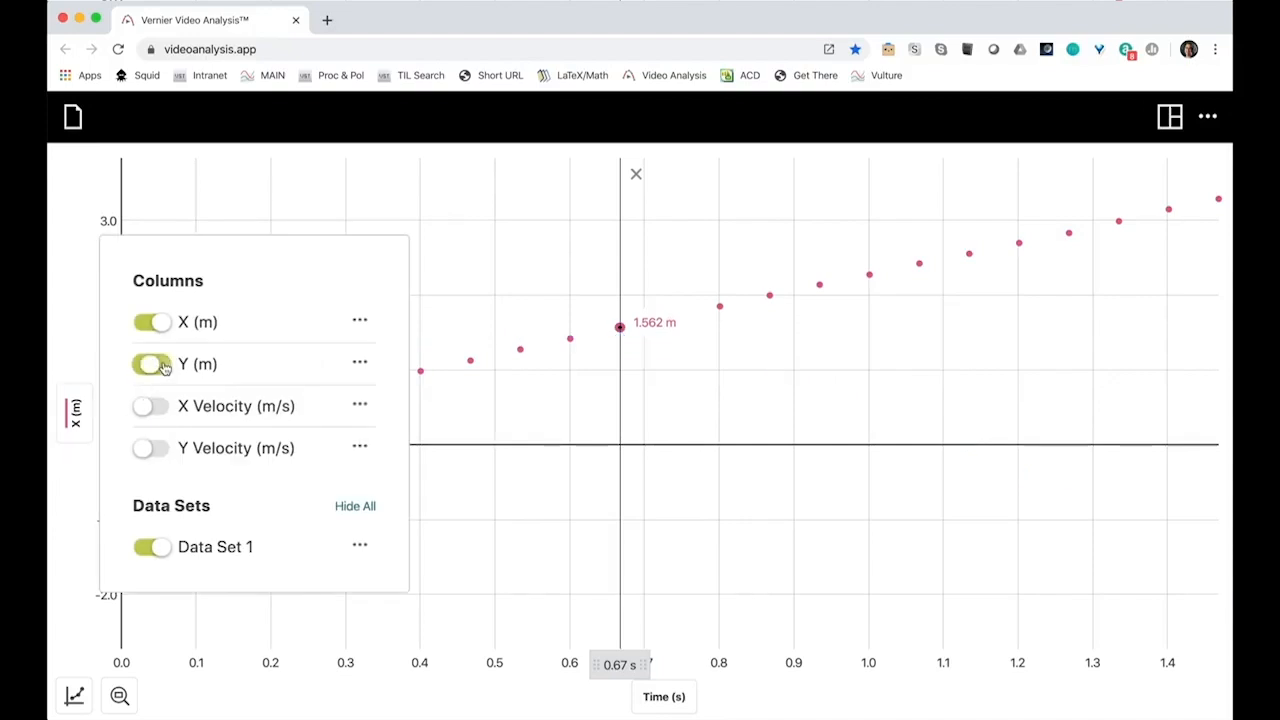
Step: Remove Y from the top graph, split into two graphs, and plot X velocity below
click(150, 364)
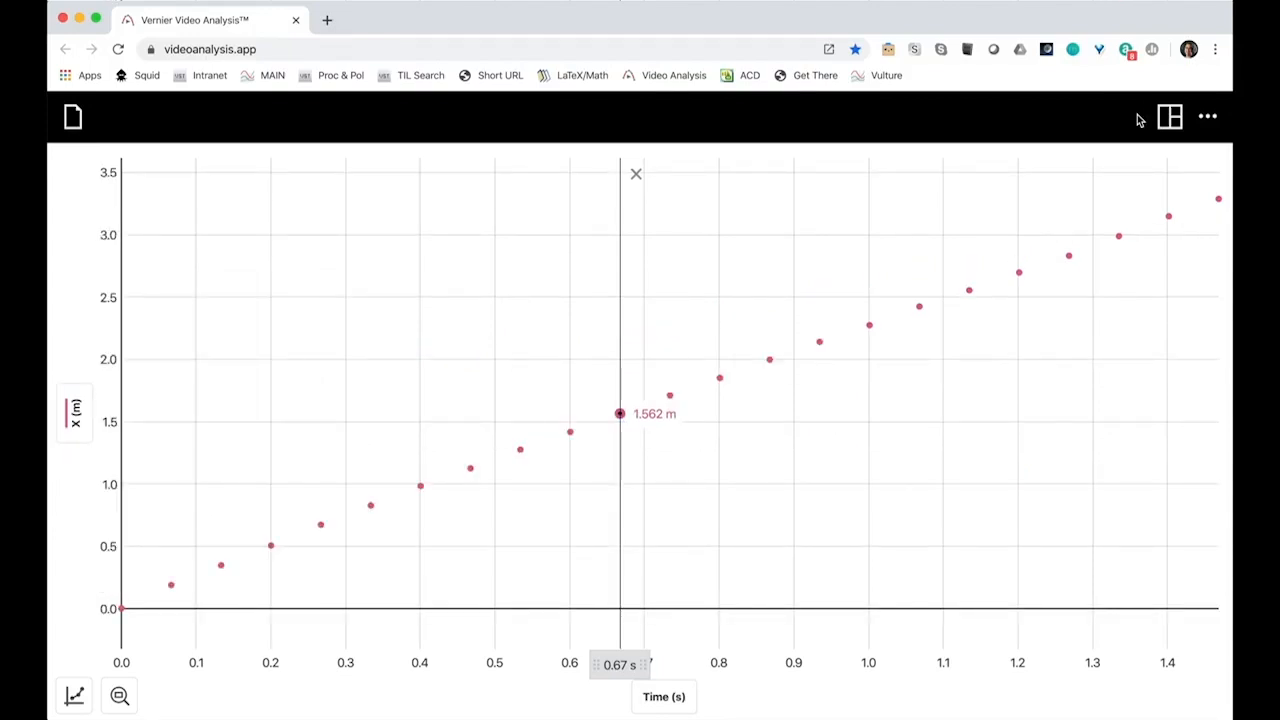
click(1169, 116)
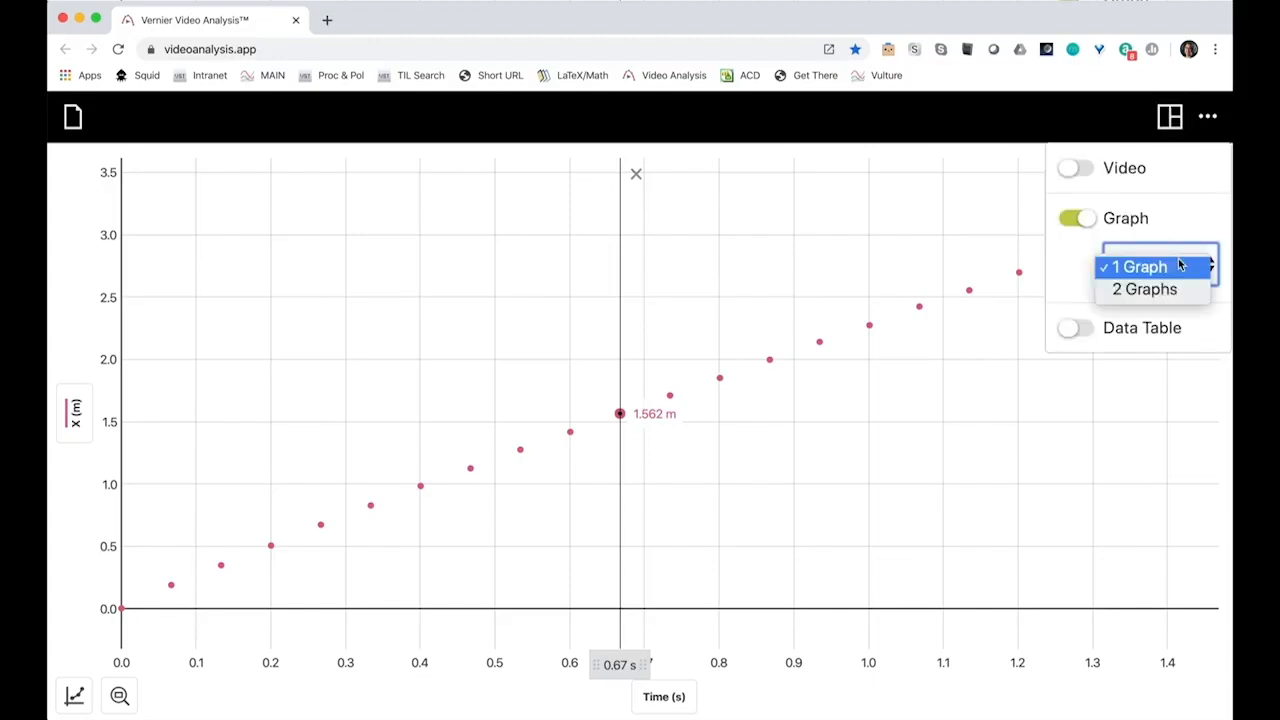
click(1144, 289)
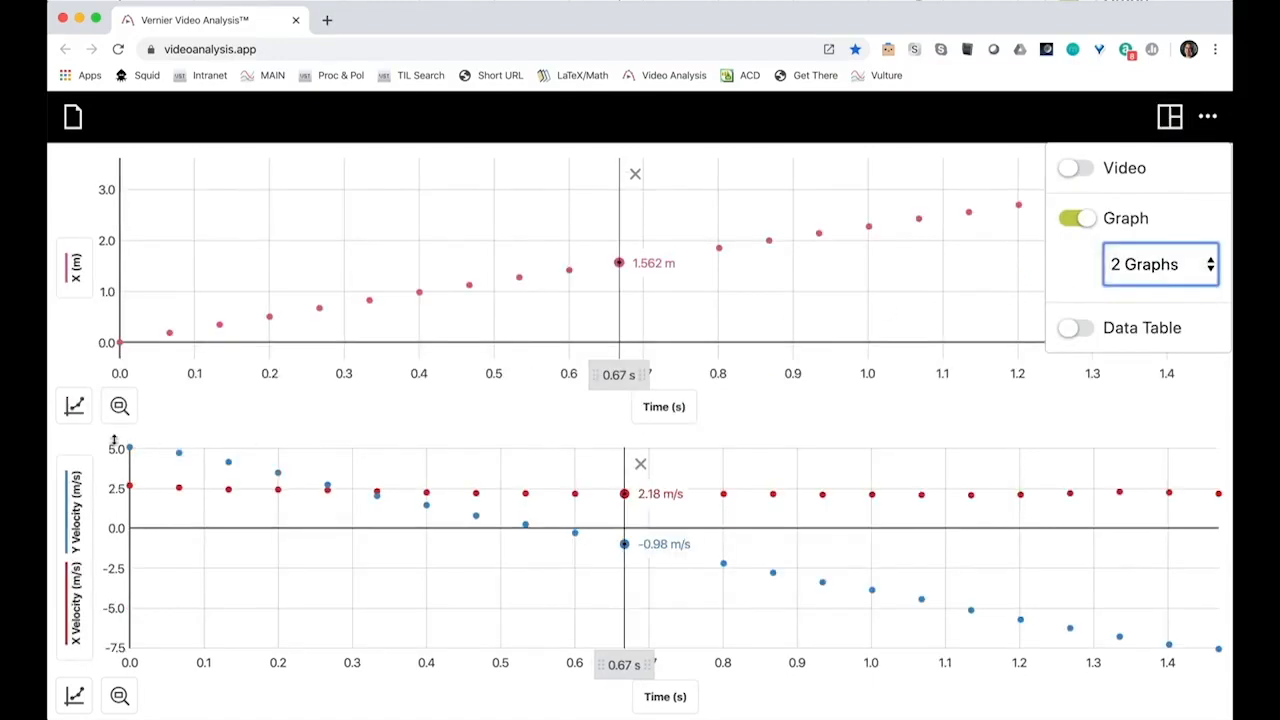
click(74, 555)
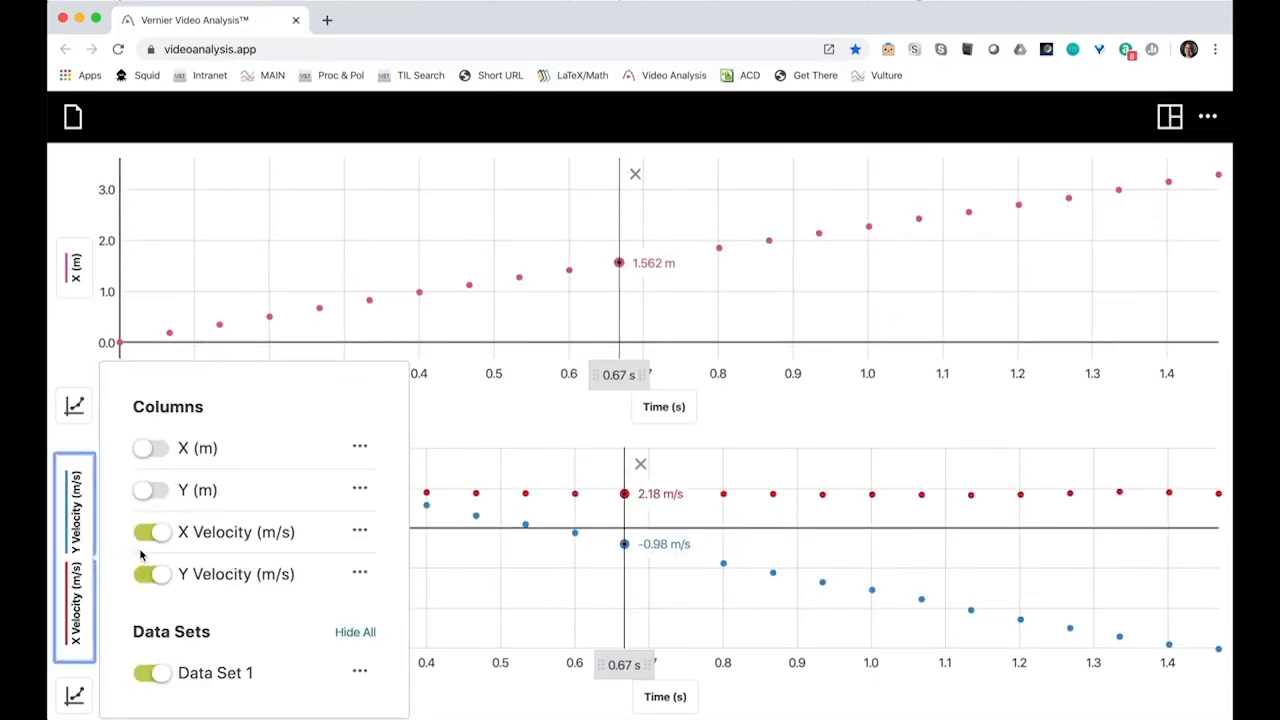
click(150, 574)
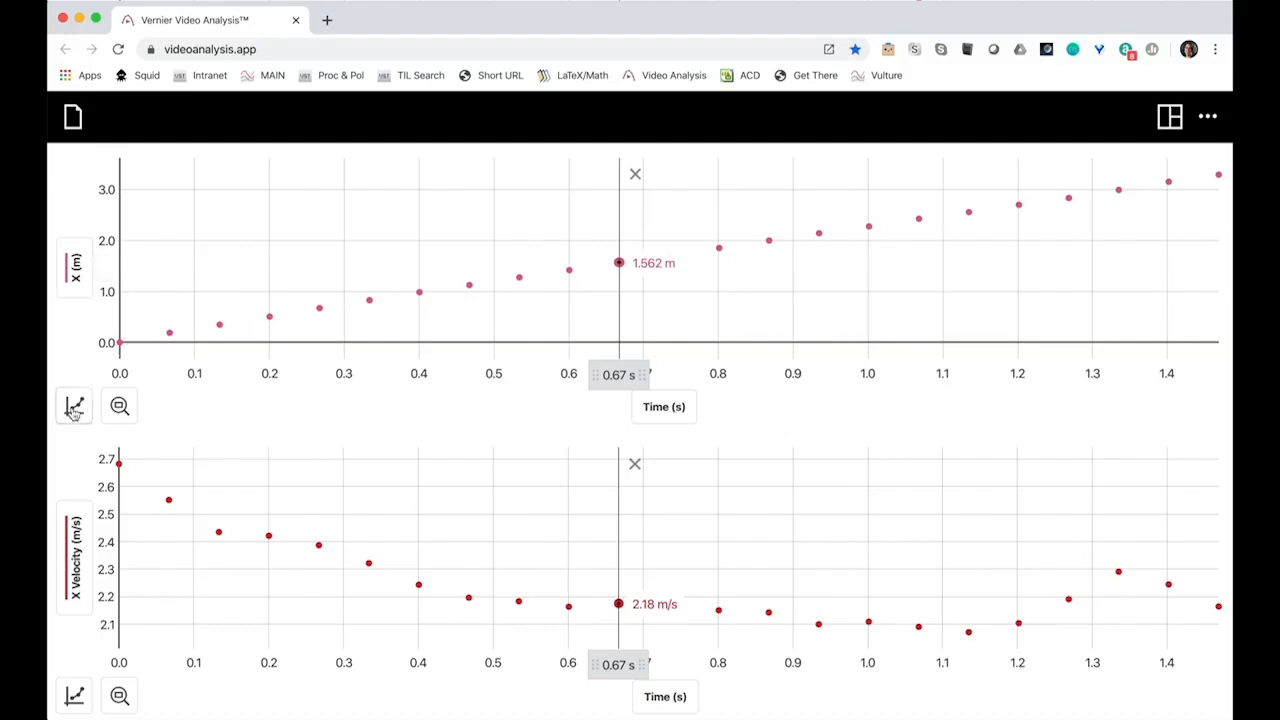
Step: Apply a linear curve fit to X position, giving slope 2.197 m/s and r = 0.9997
click(74, 406)
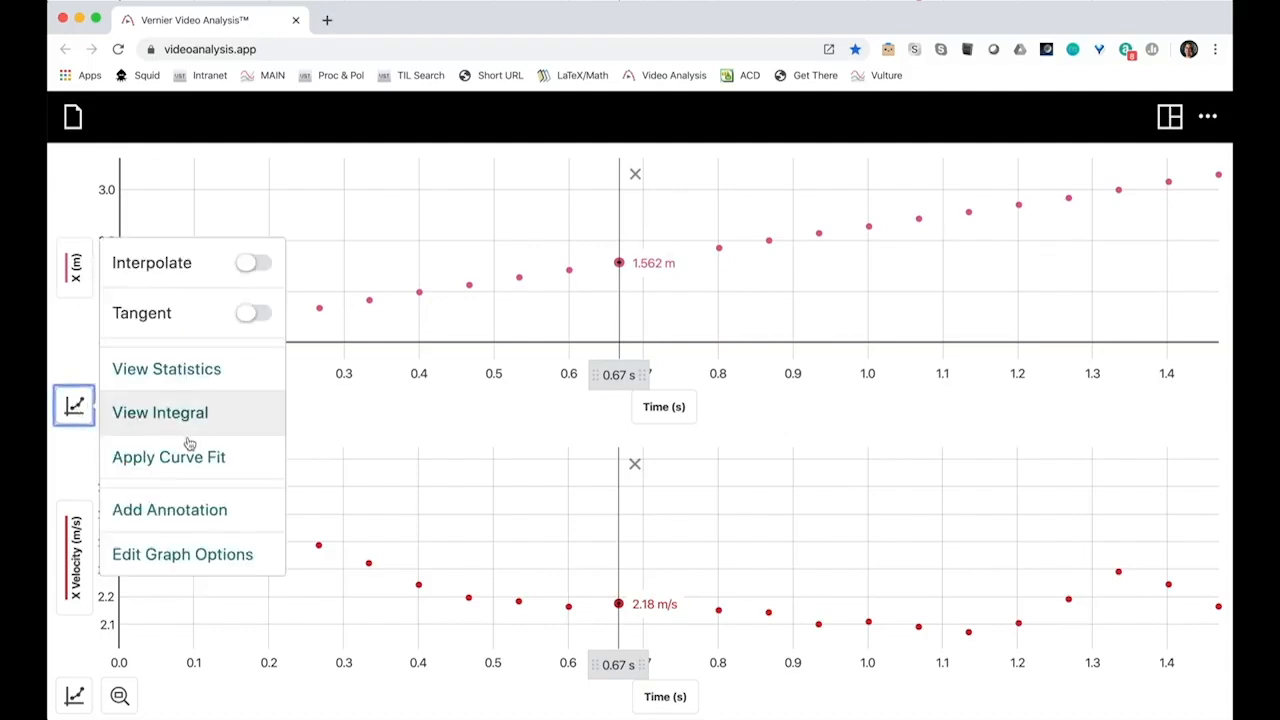
click(168, 457)
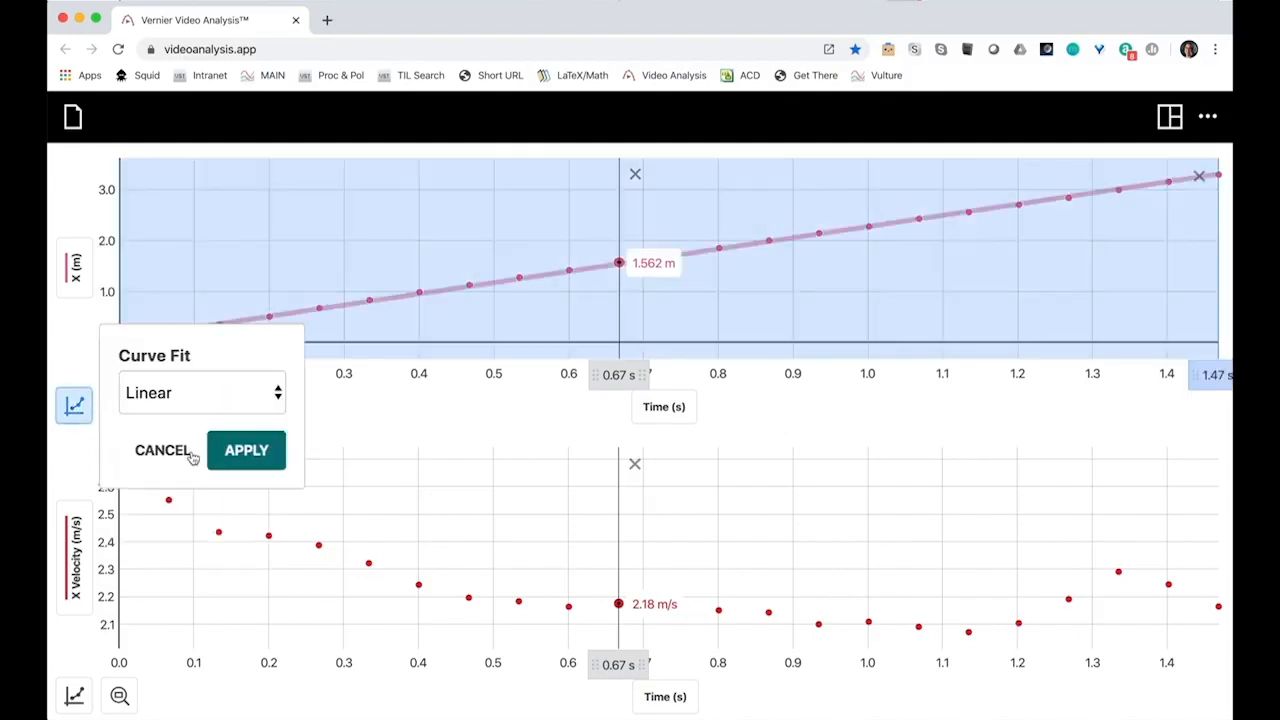
click(246, 450)
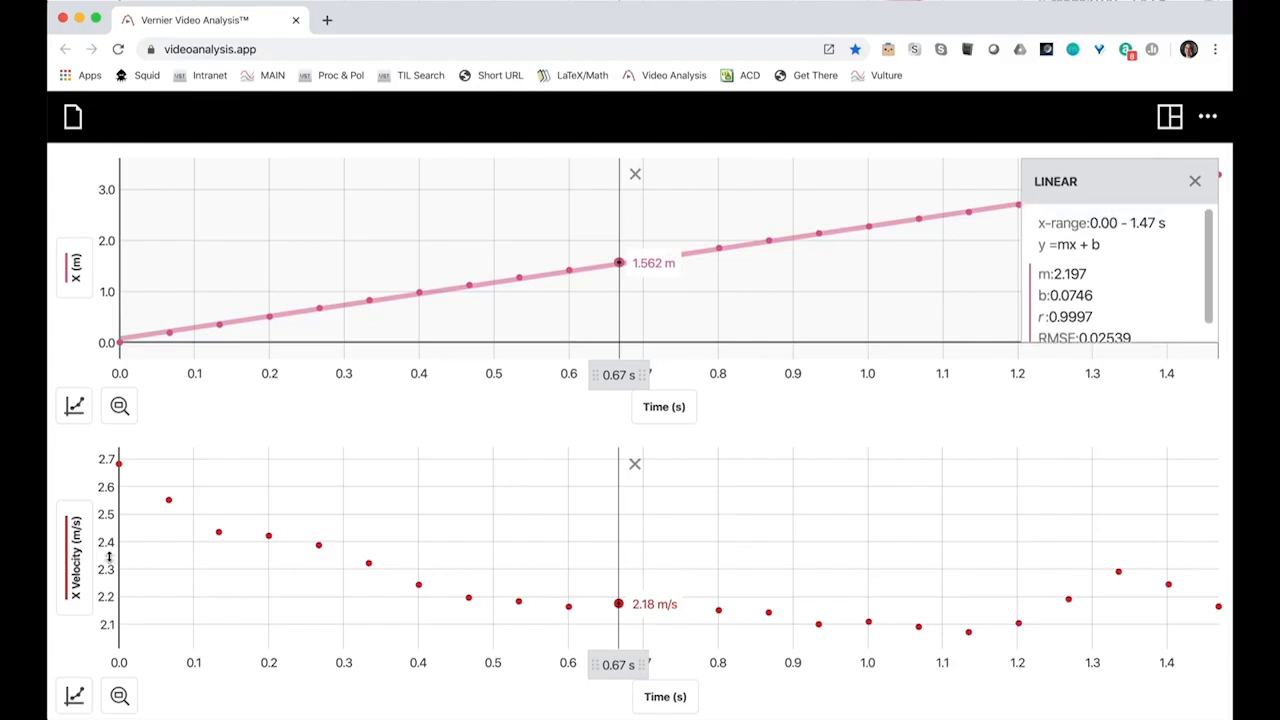
mouse_move(227, 519)
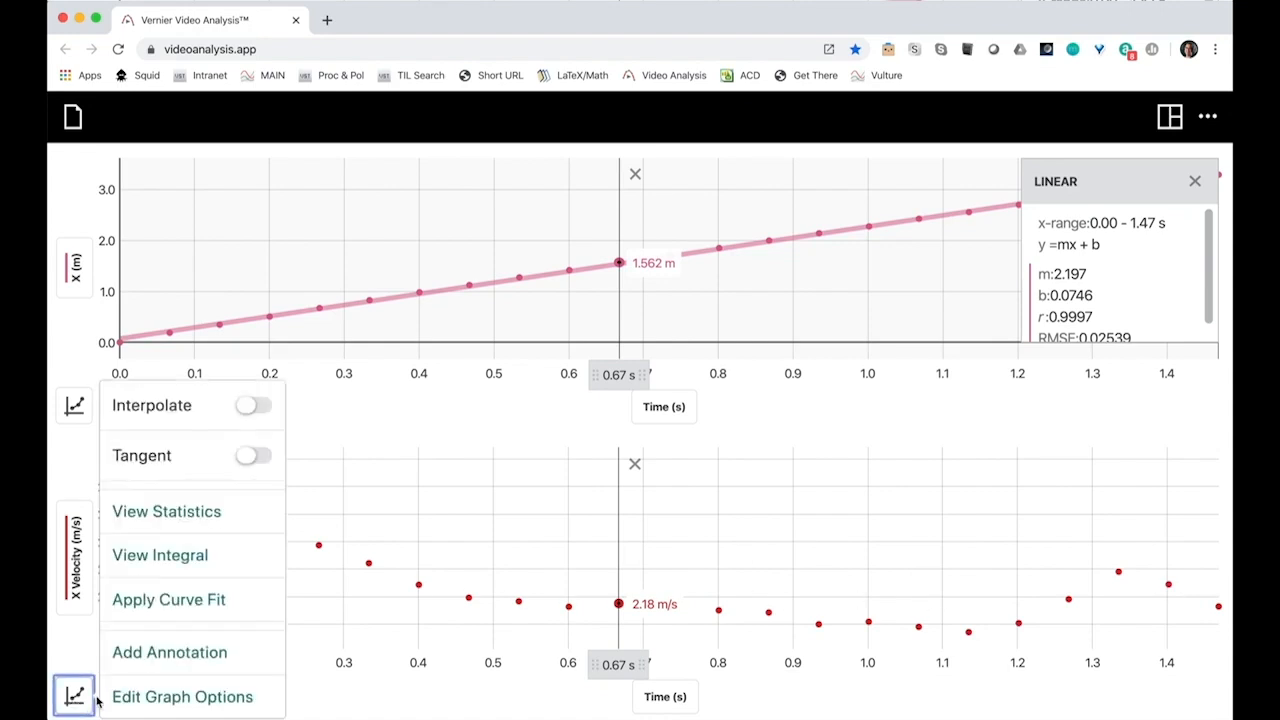
Step: Set the X velocity graph's vertical axis to start at 0 m/s
click(182, 696)
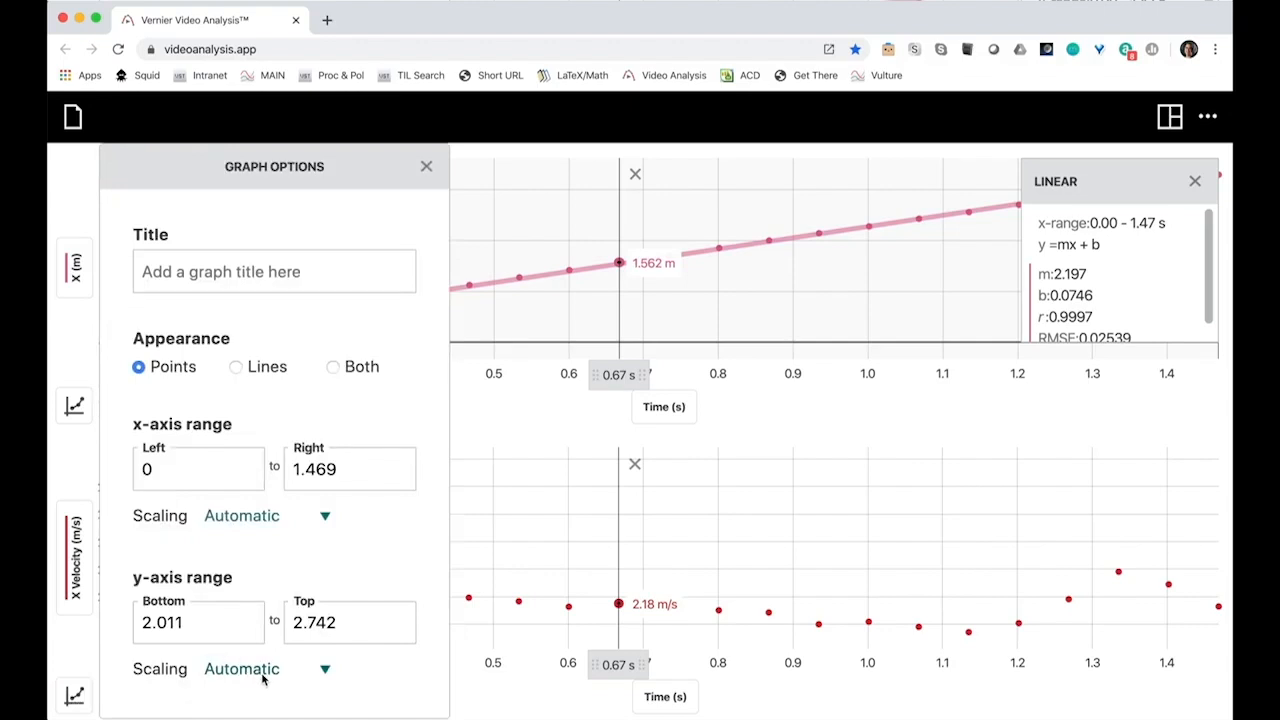
click(242, 669)
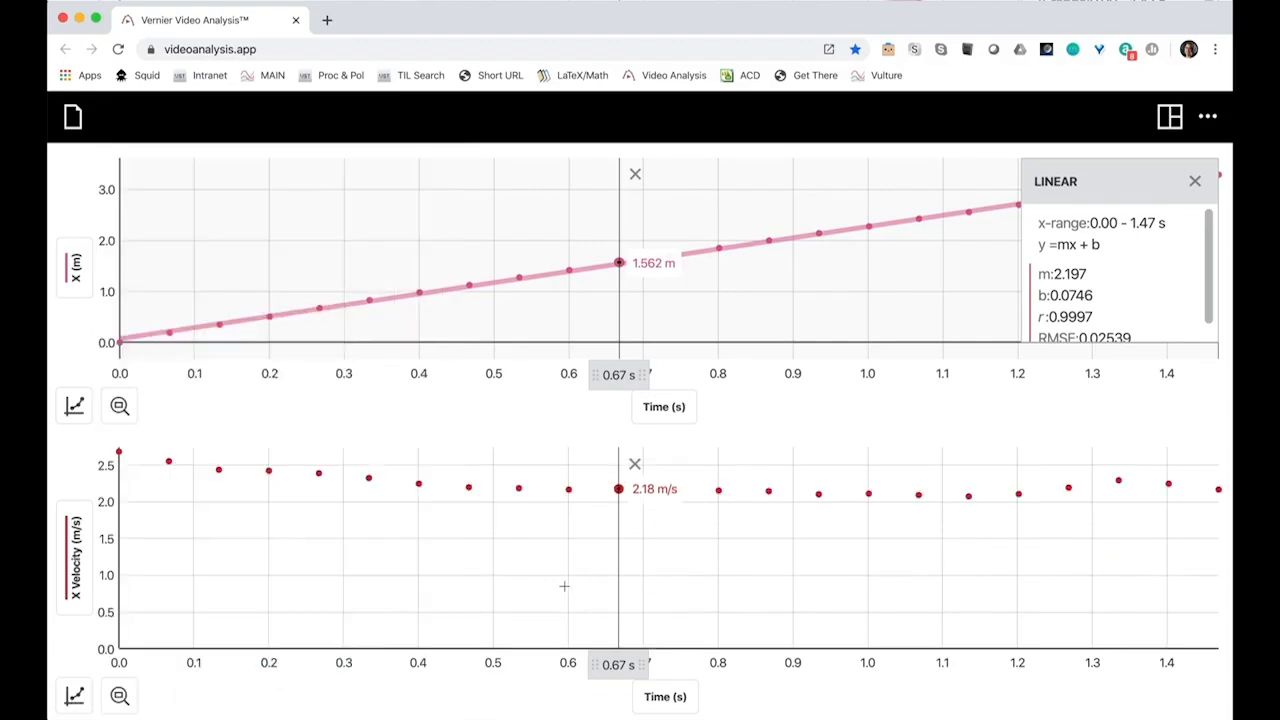
mouse_move(156, 575)
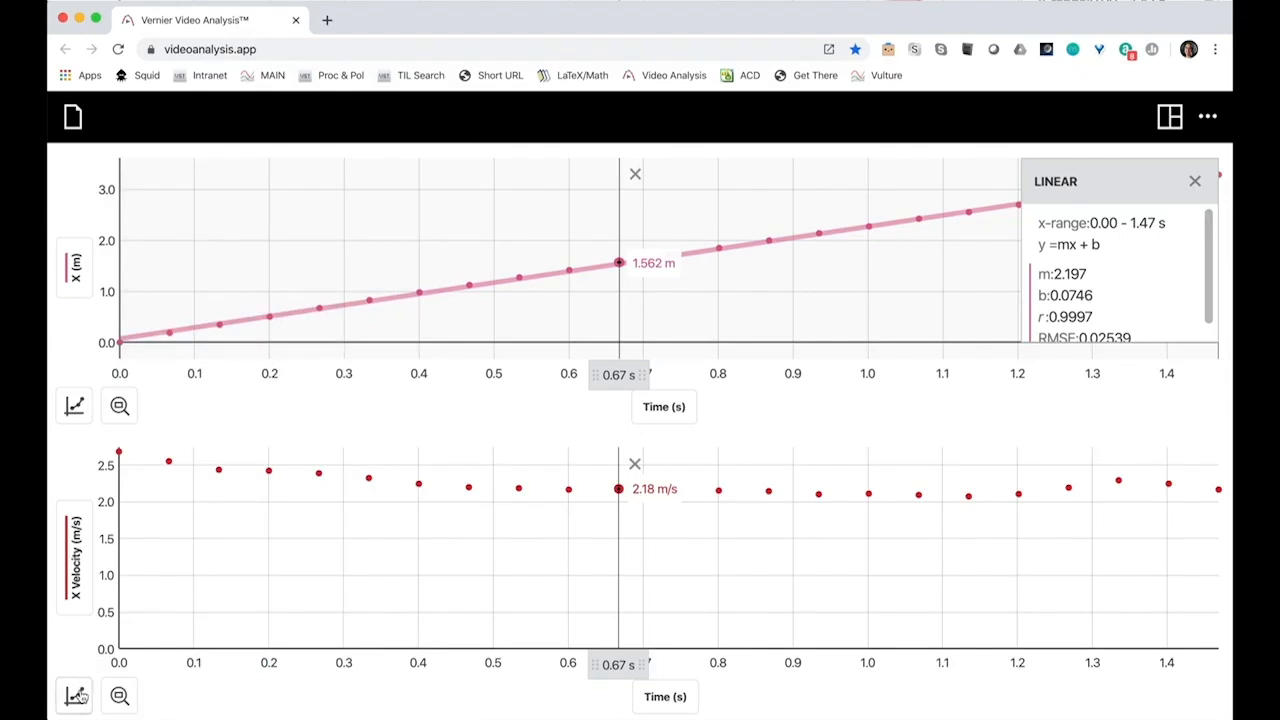
Step: Show X velocity statistics: 23 samples, mean 2.243 m/s, std dev 0.157
click(74, 695)
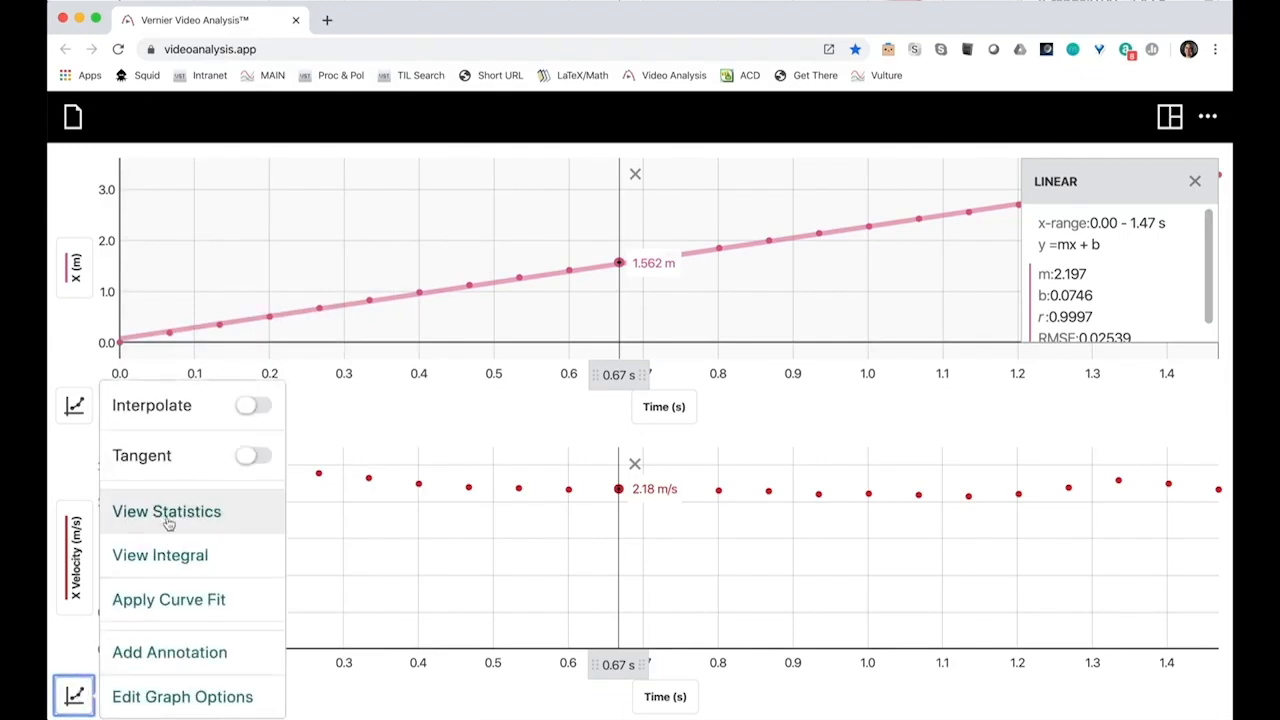
click(166, 511)
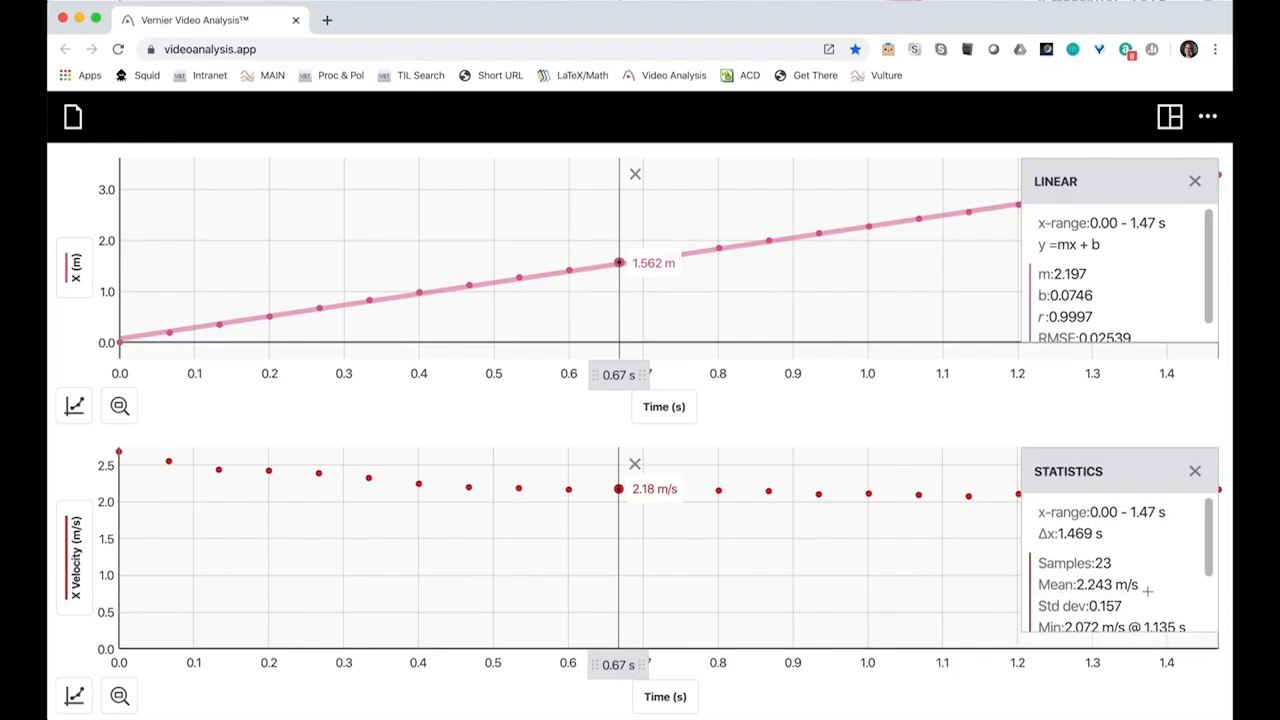
scroll(down, 3)
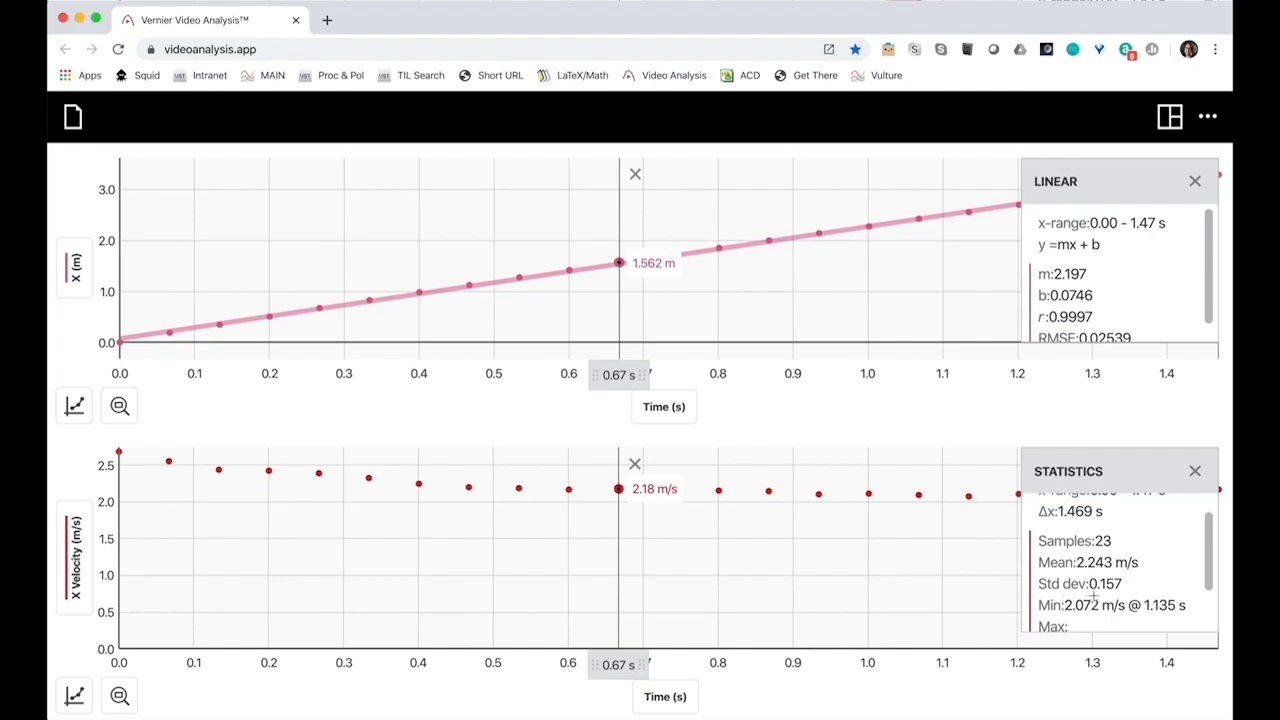
mouse_move(1118, 593)
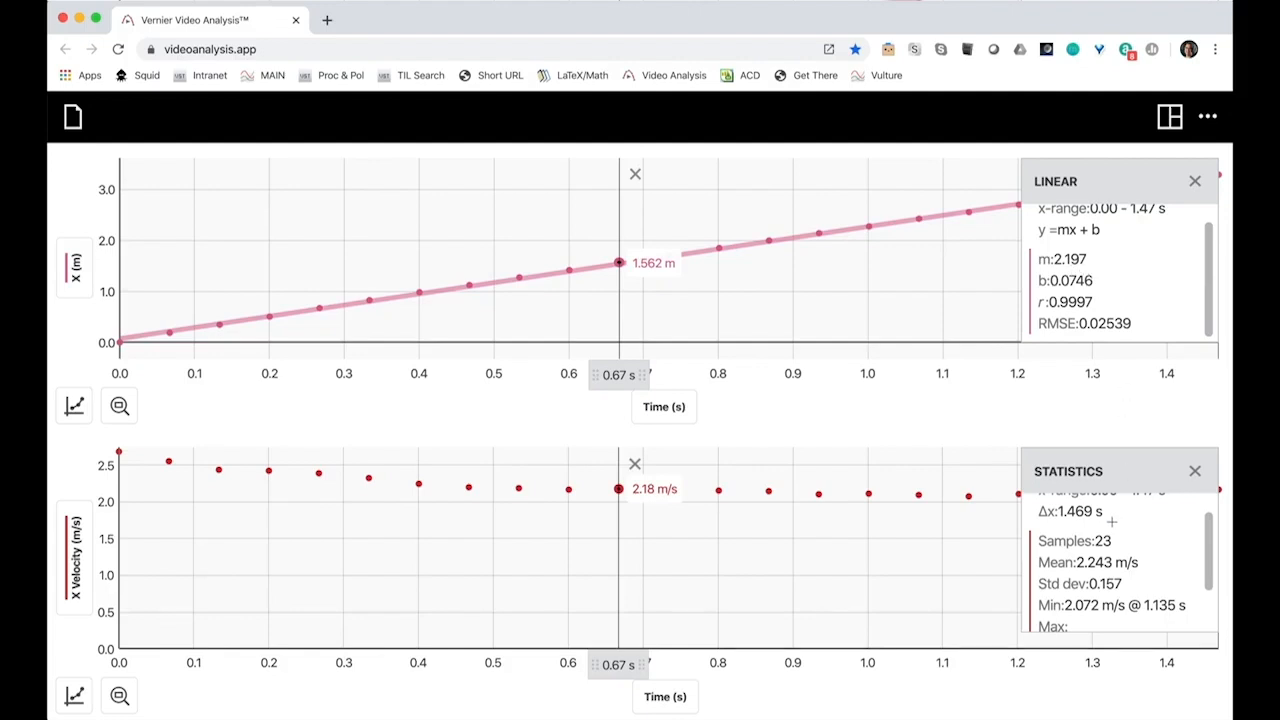
mouse_move(1084, 573)
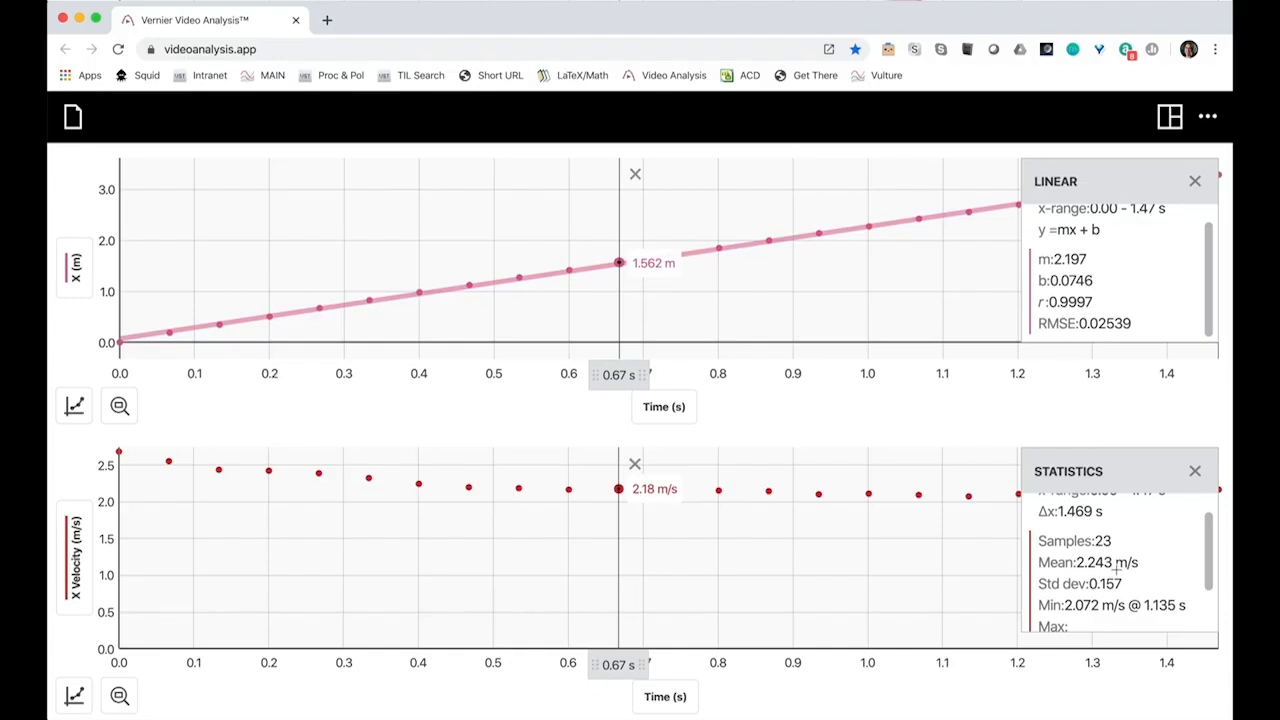
mouse_move(461, 512)
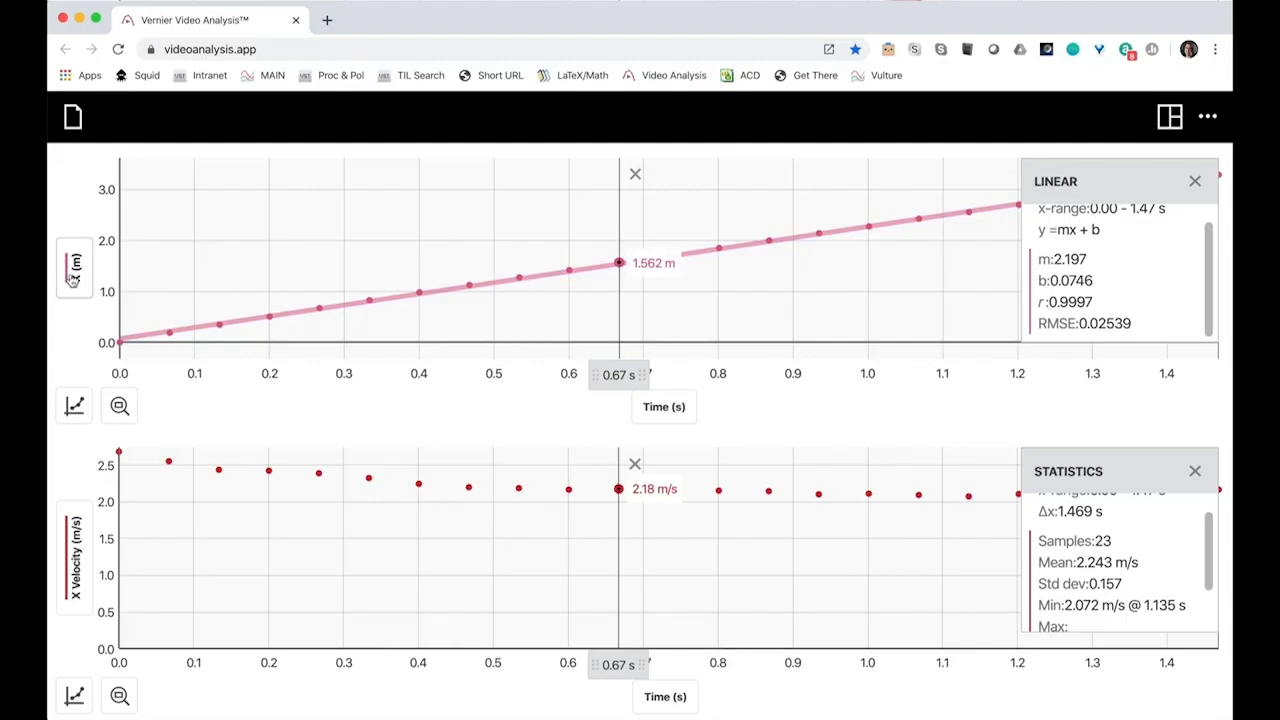
Step: Plot Y position instead of X position on the top graph and remove its linear fit
click(74, 267)
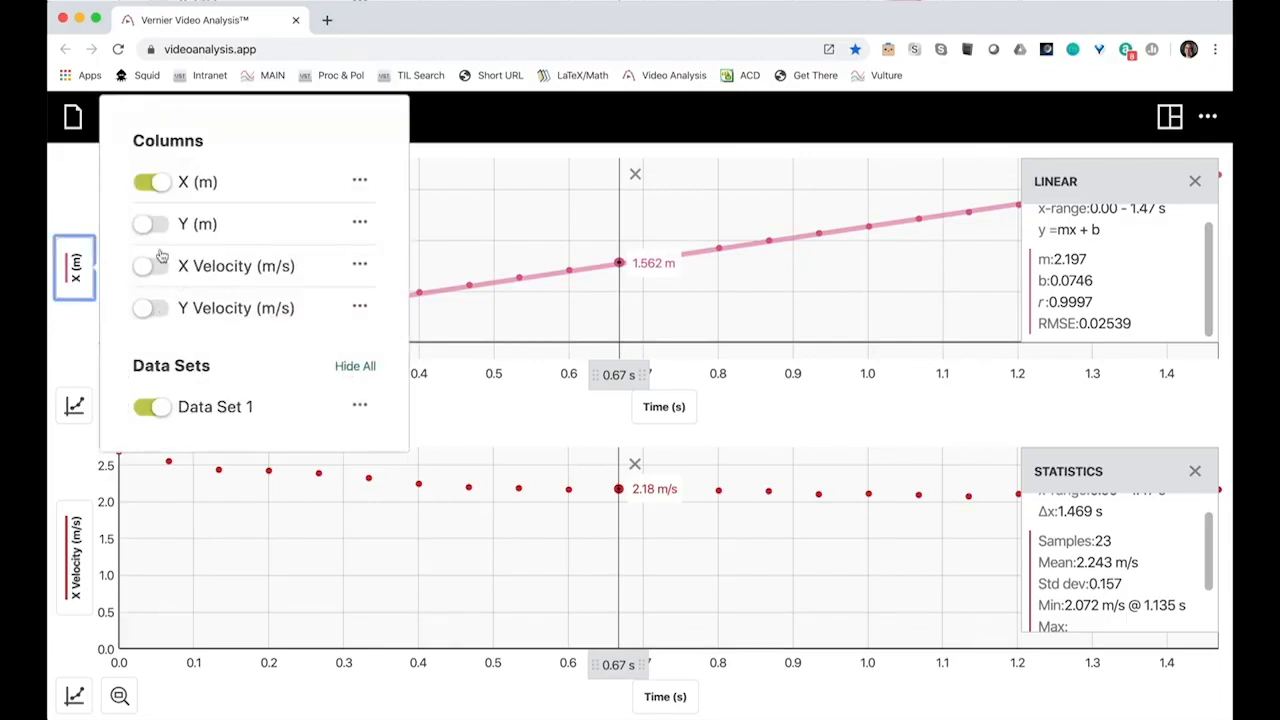
click(152, 224)
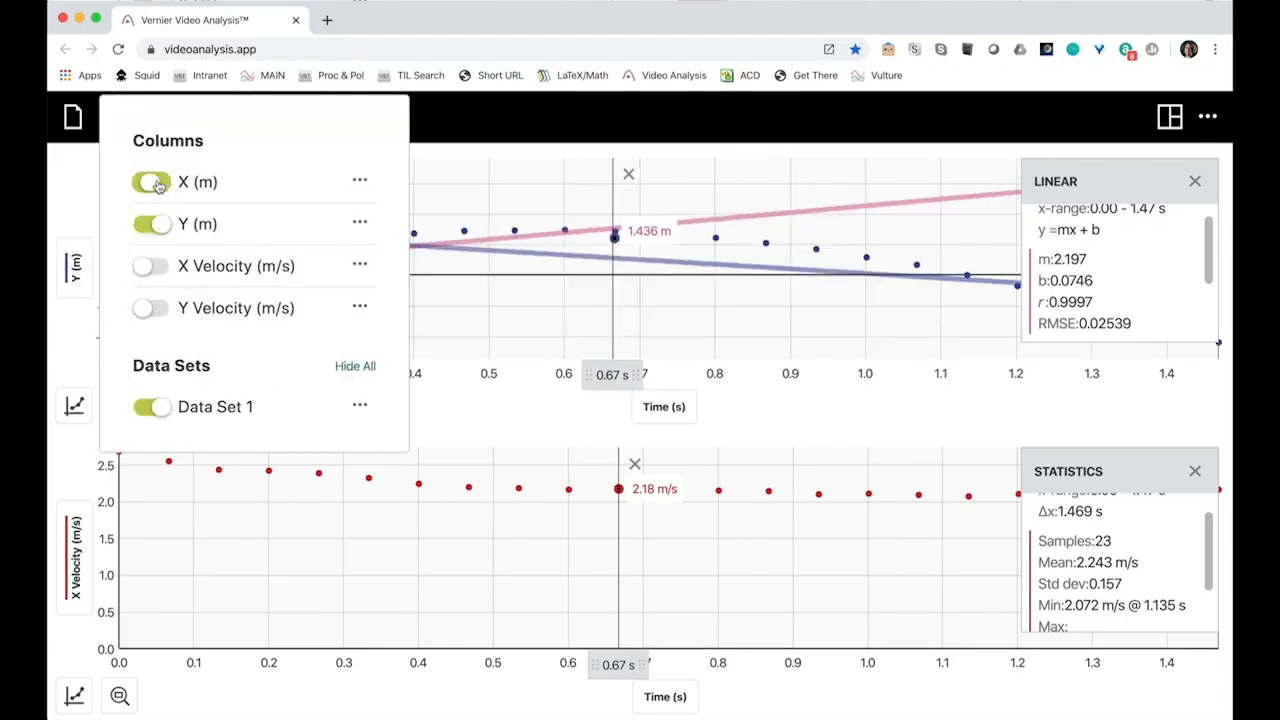
click(150, 182)
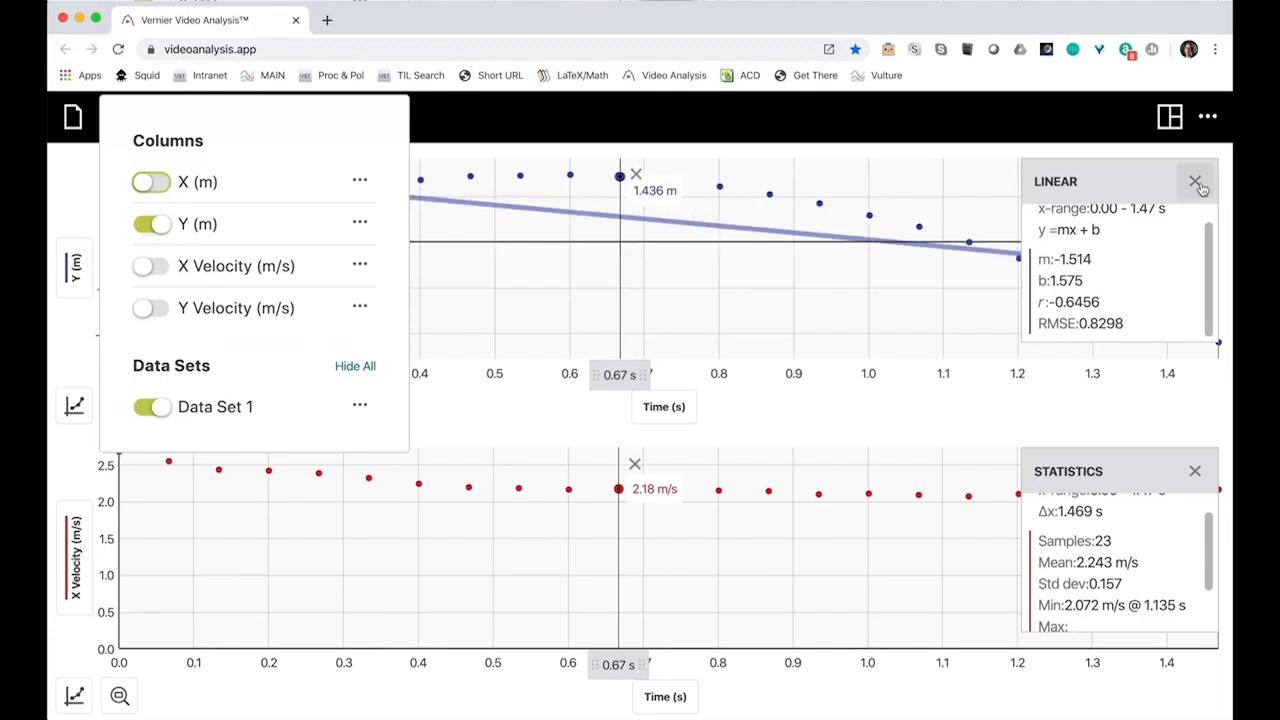
click(1196, 181)
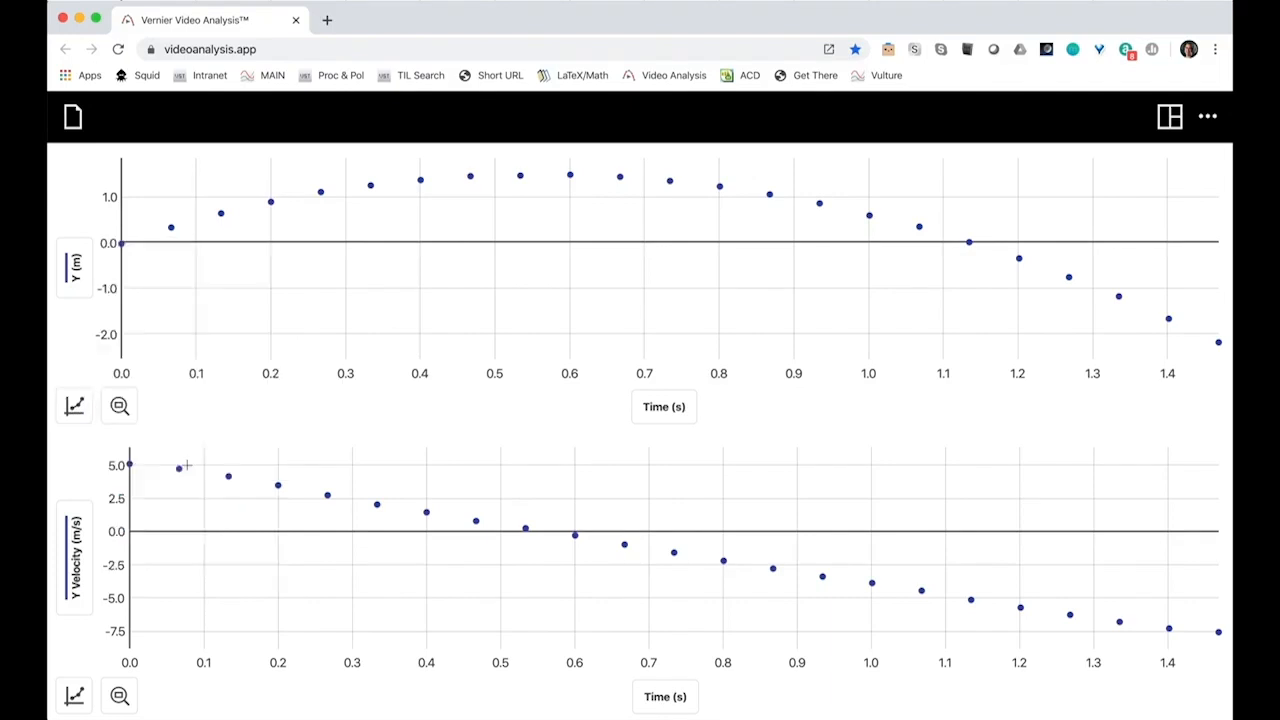
Step: Apply a quadratic fit to Y position, giving a = -4.533, b = 5.143, c = 0.01953
click(73, 405)
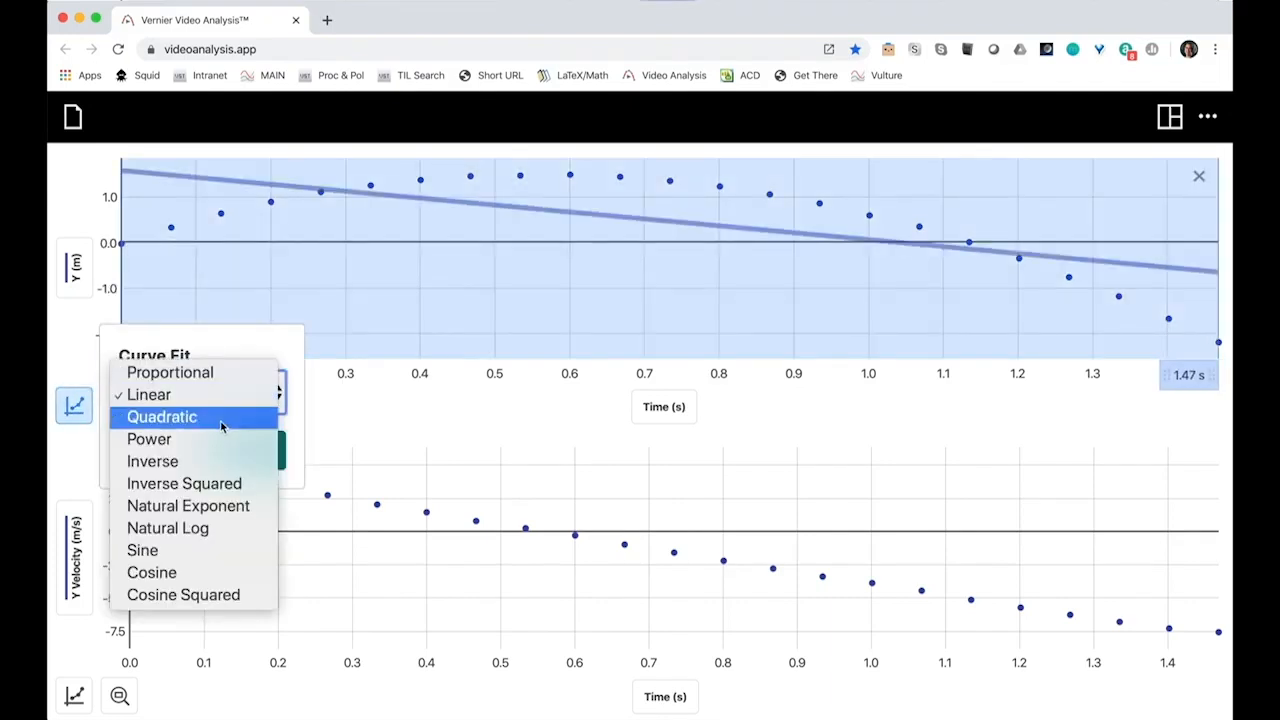
click(161, 417)
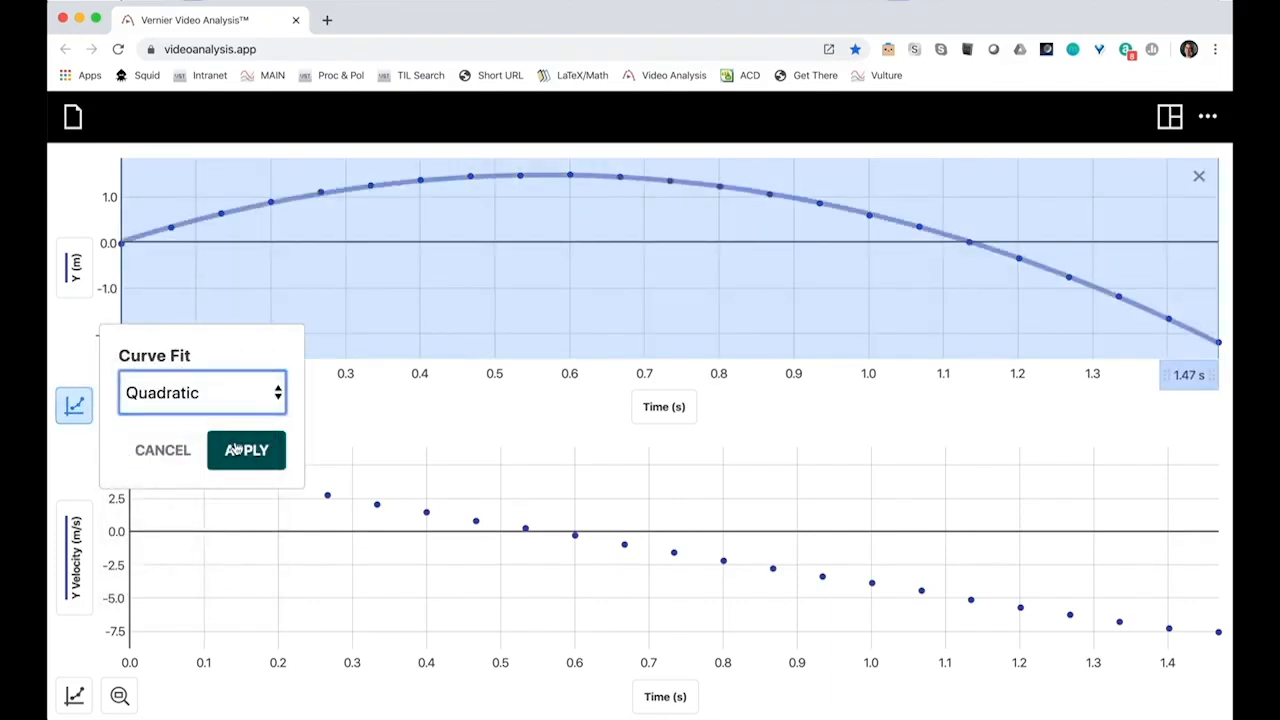
click(246, 450)
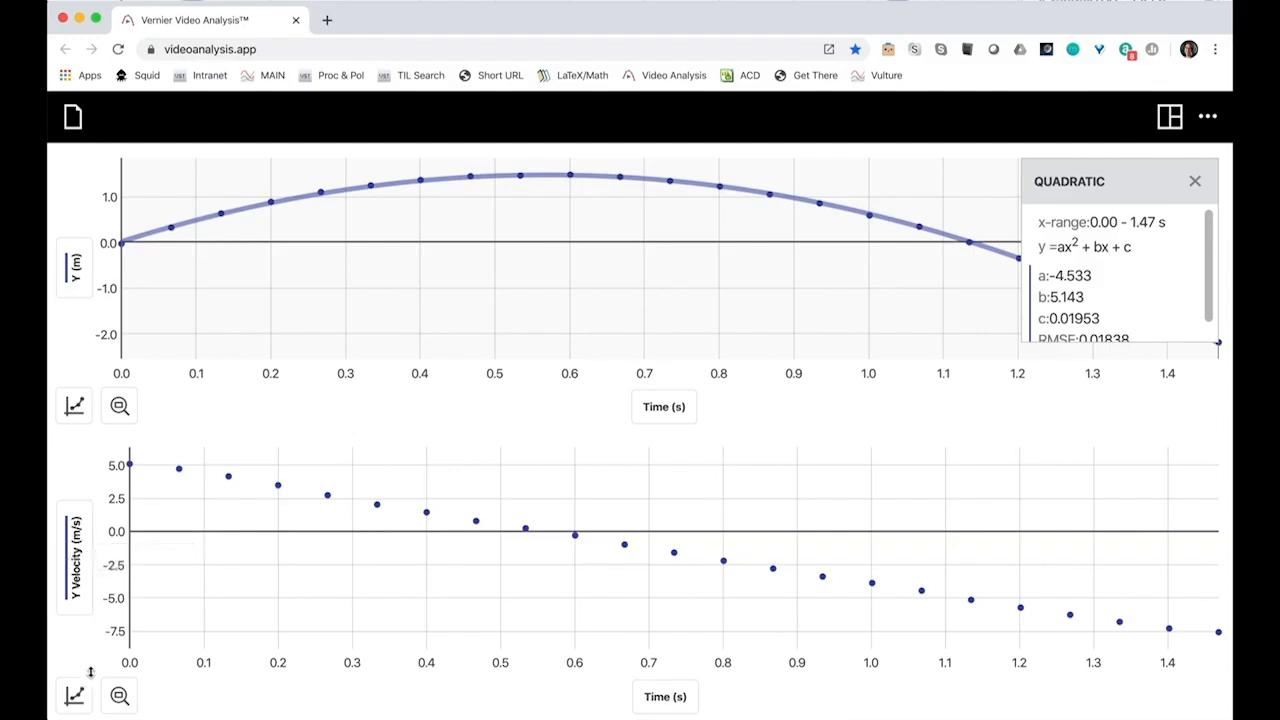
Step: Apply a linear fit to Y velocity, giving slope -8.926 and intercept 5.094
click(74, 696)
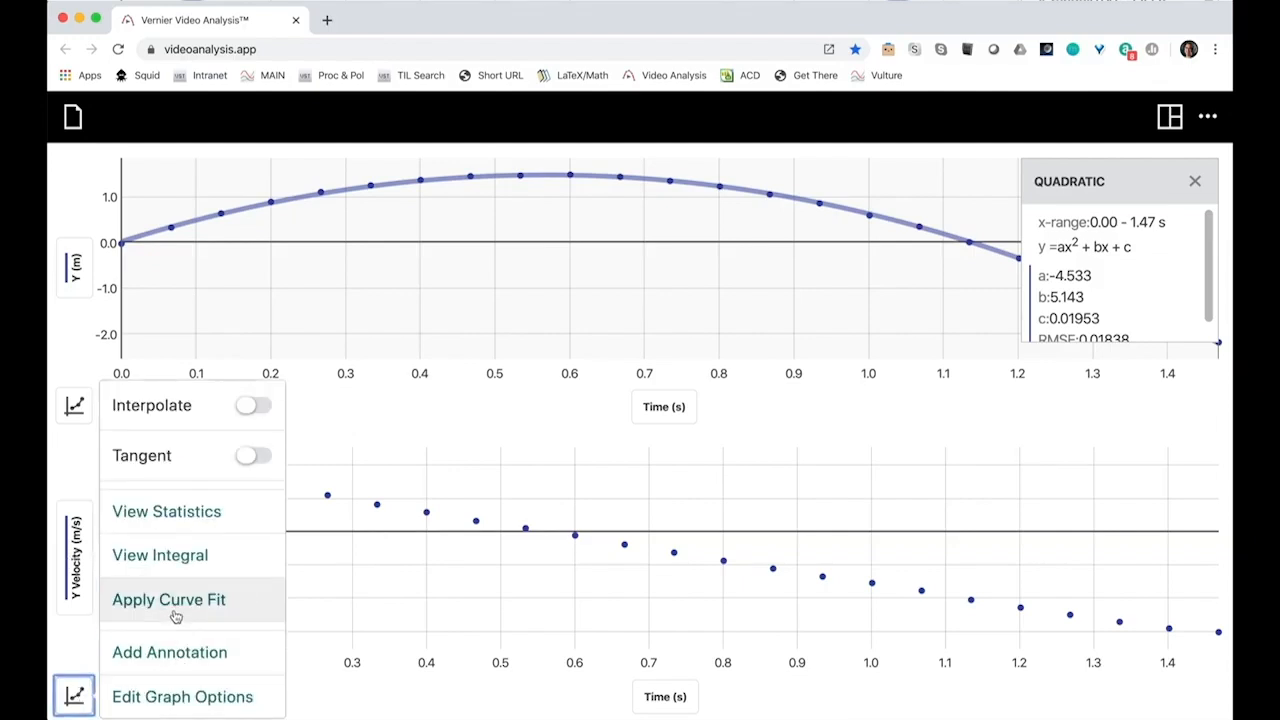
click(168, 599)
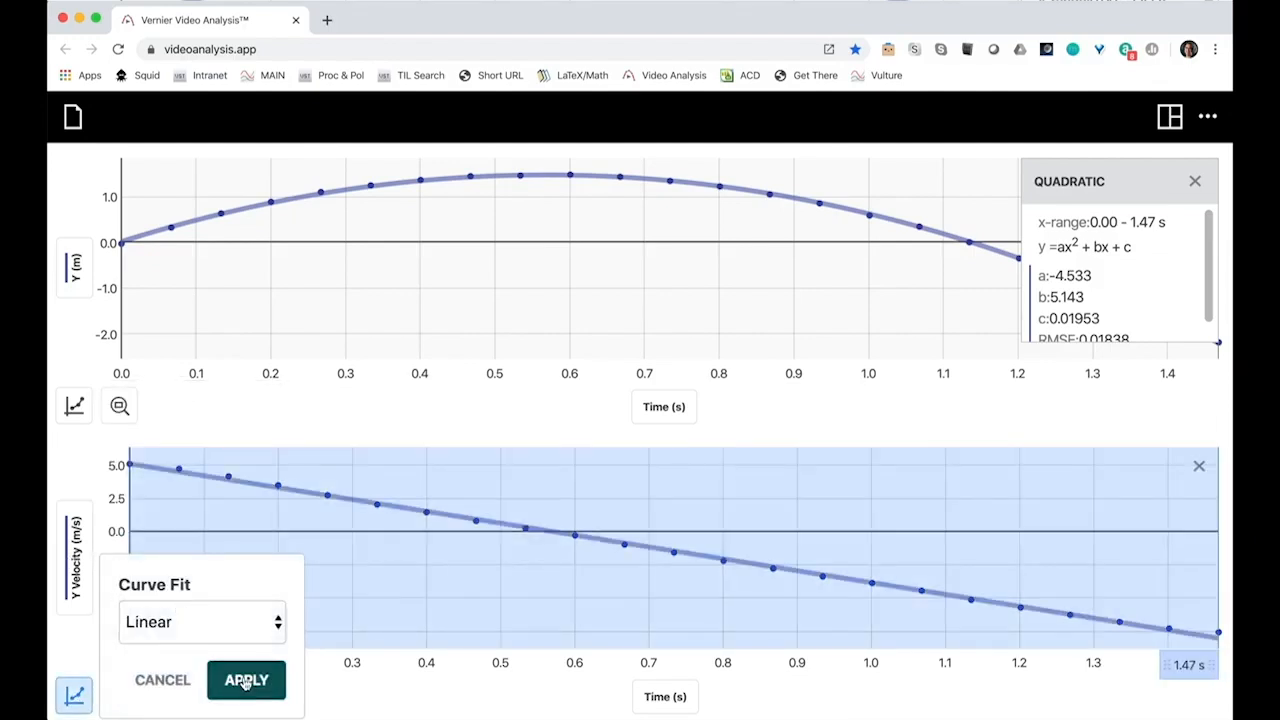
click(246, 680)
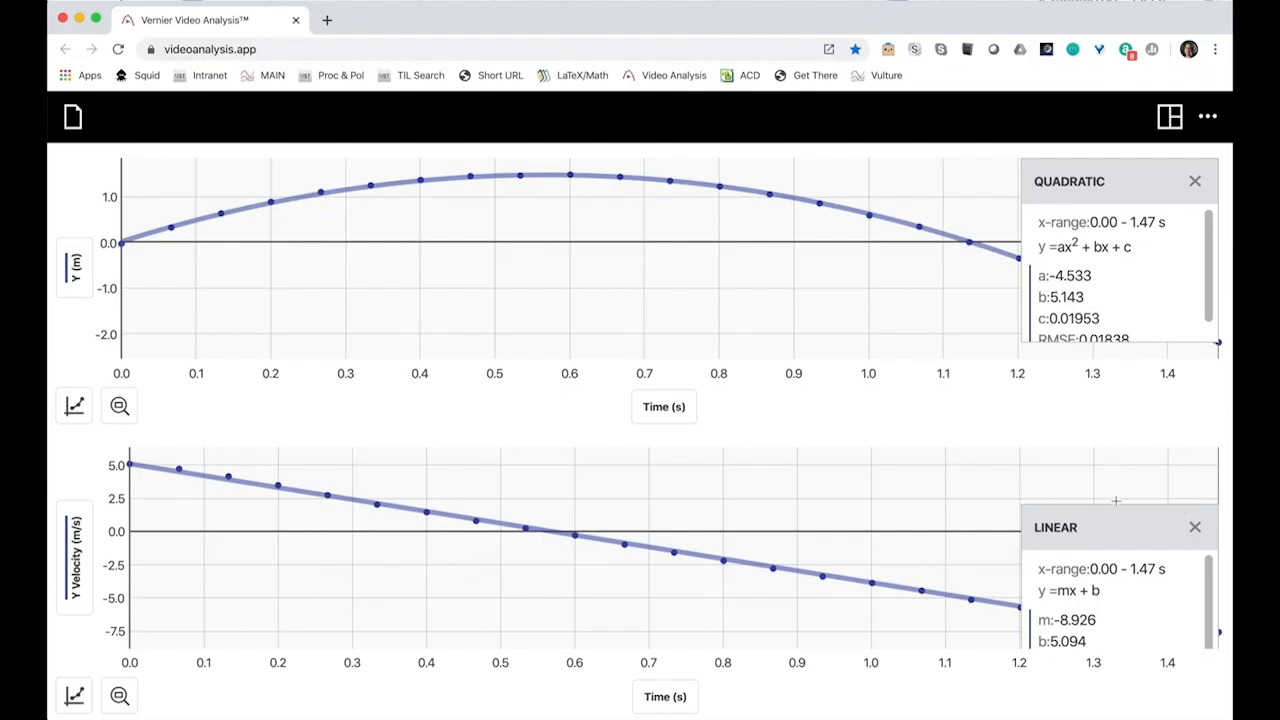